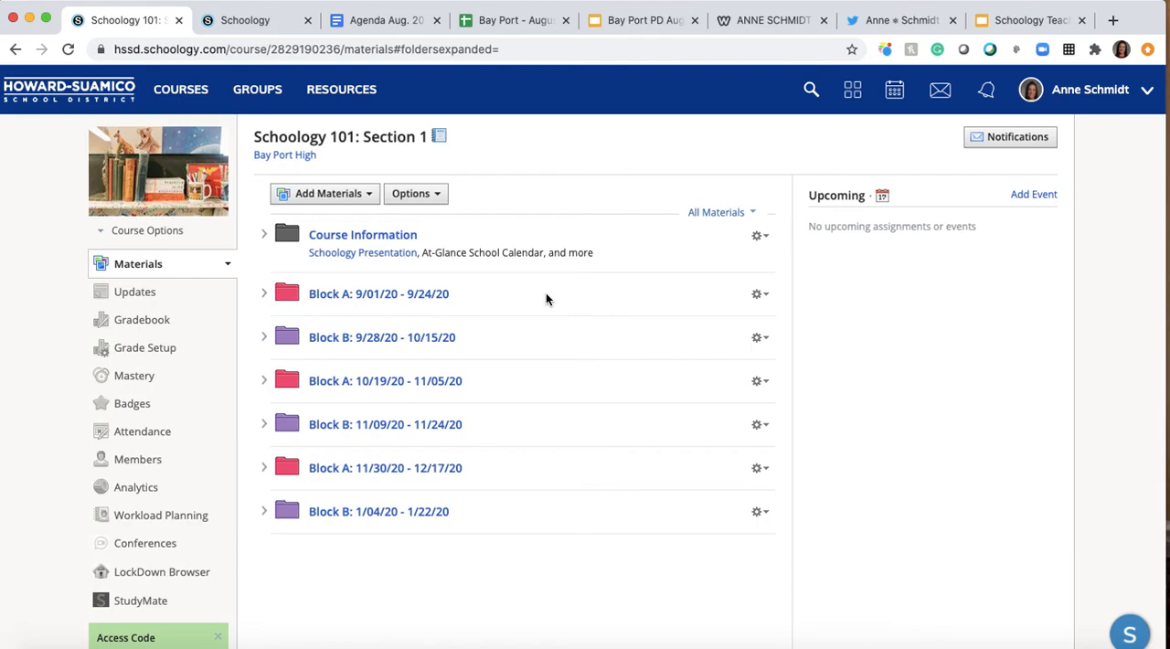
pyautogui.moveTo(782, 266)
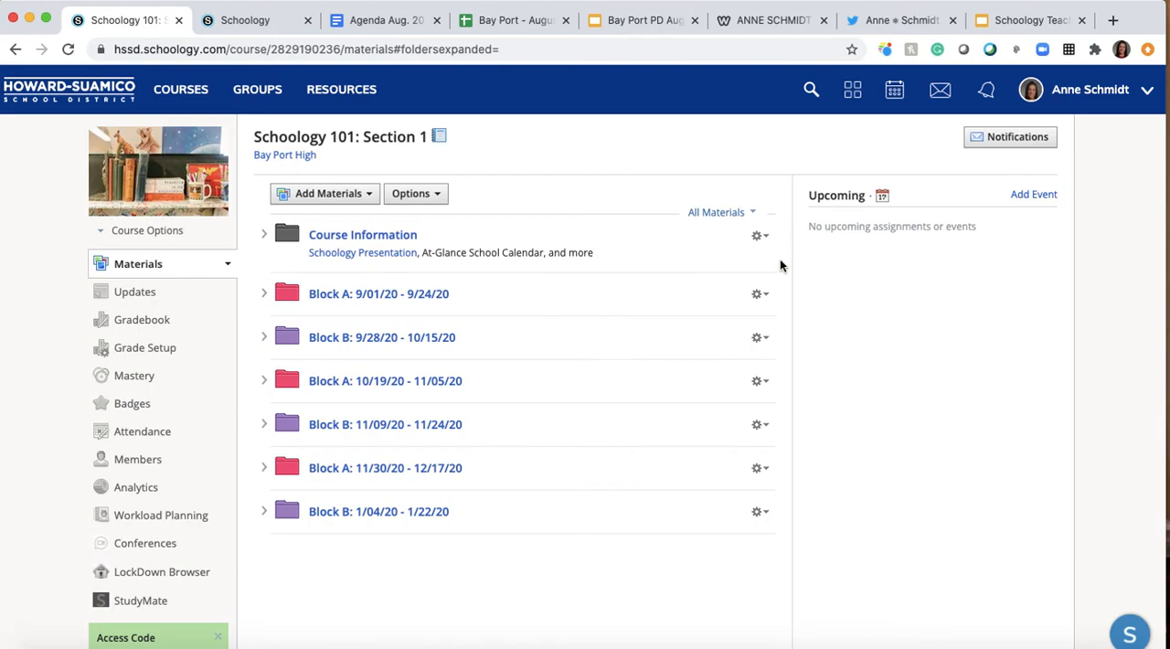
# Start a new assignment via Add Materials and view the grading category choices.
pyautogui.click(325, 193)
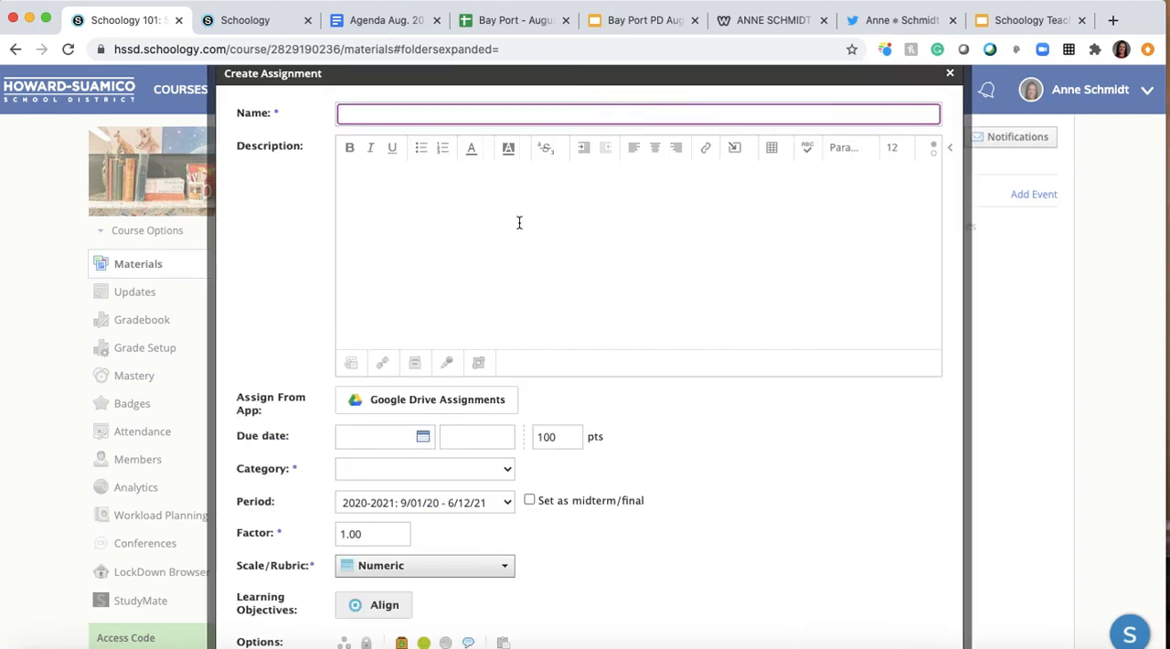
pyautogui.scroll(-3)
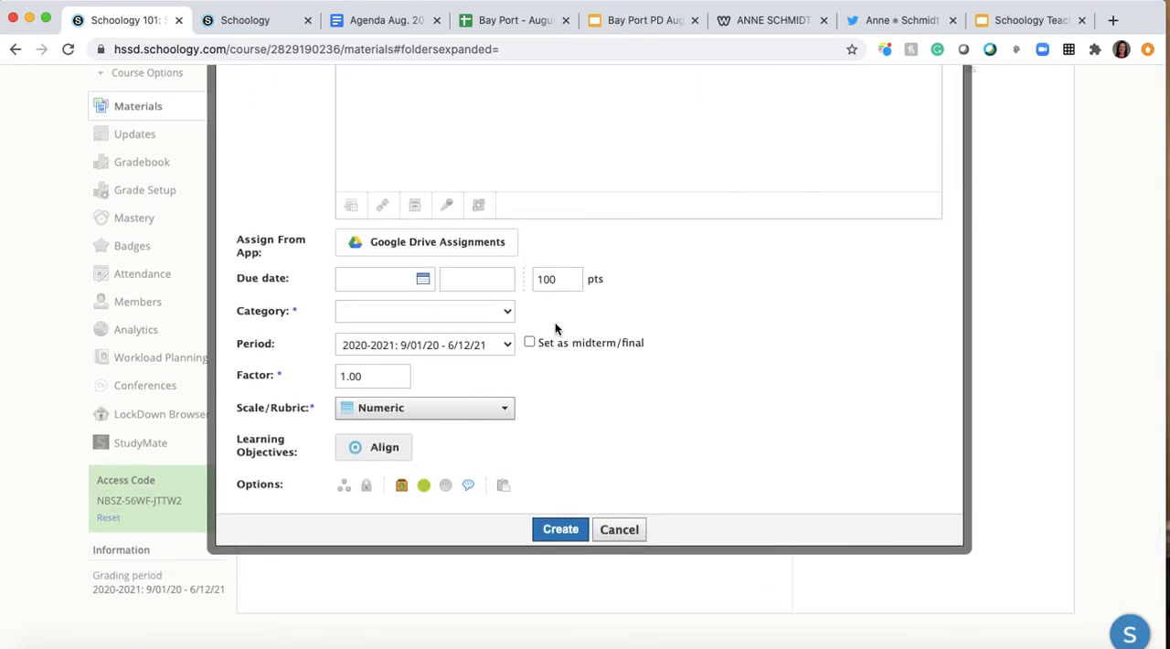
pyautogui.moveTo(533, 358)
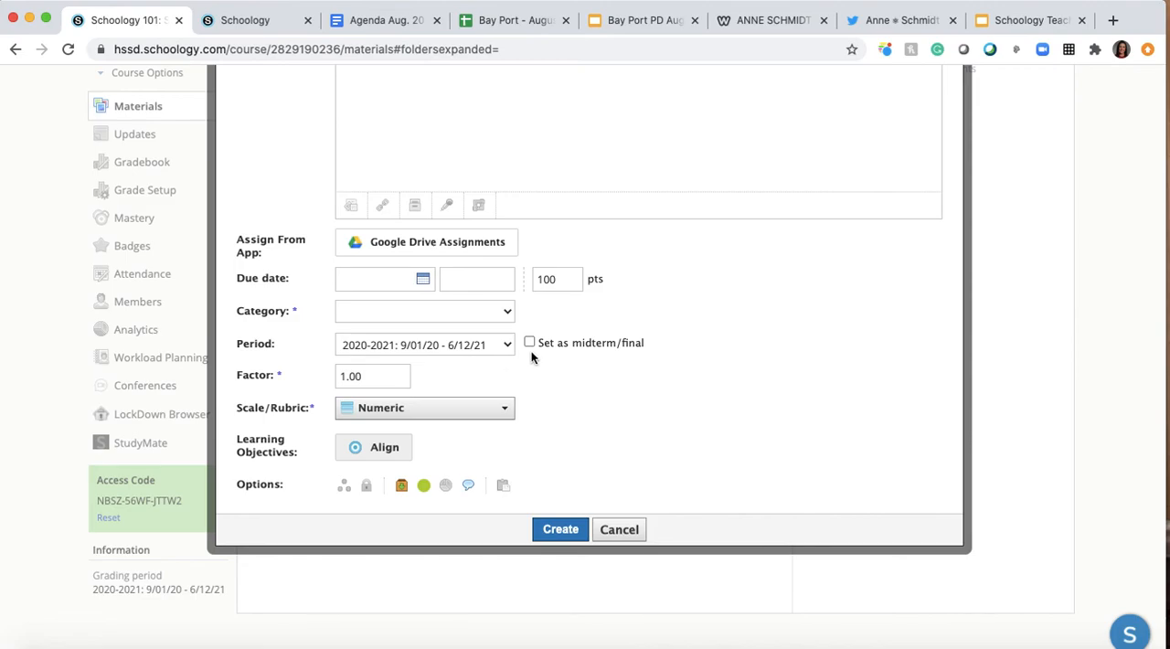
pyautogui.click(424, 311)
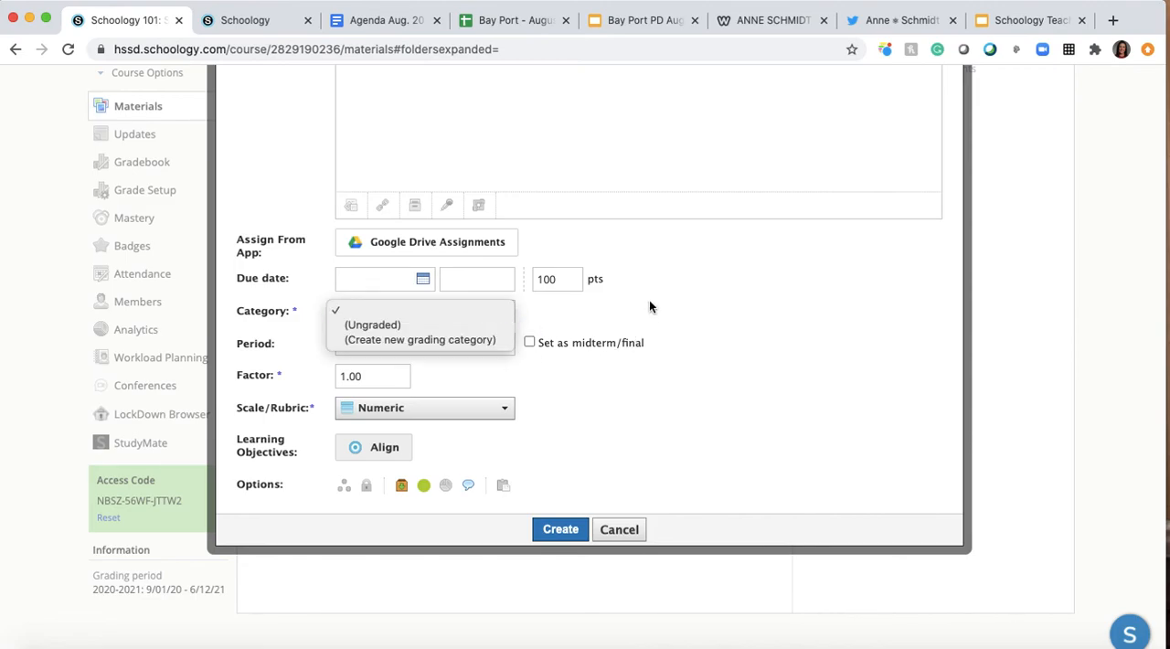
pyautogui.moveTo(597, 502)
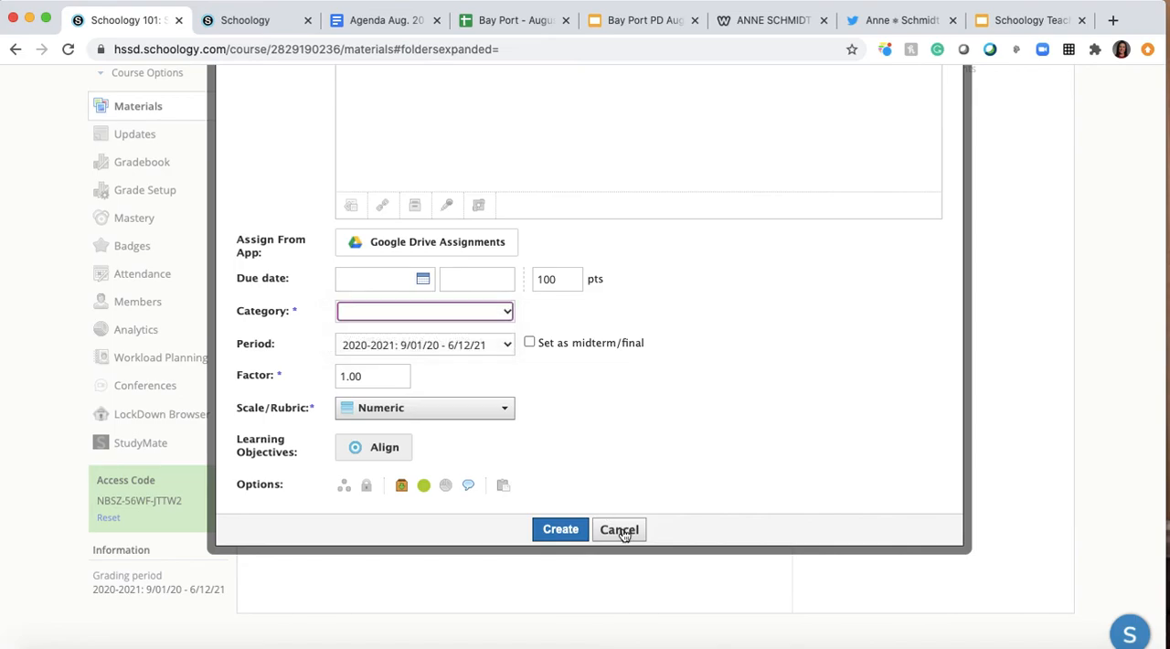
# Cancel the unfinished assignment and open the course calendar for August 2020.
pyautogui.click(619, 529)
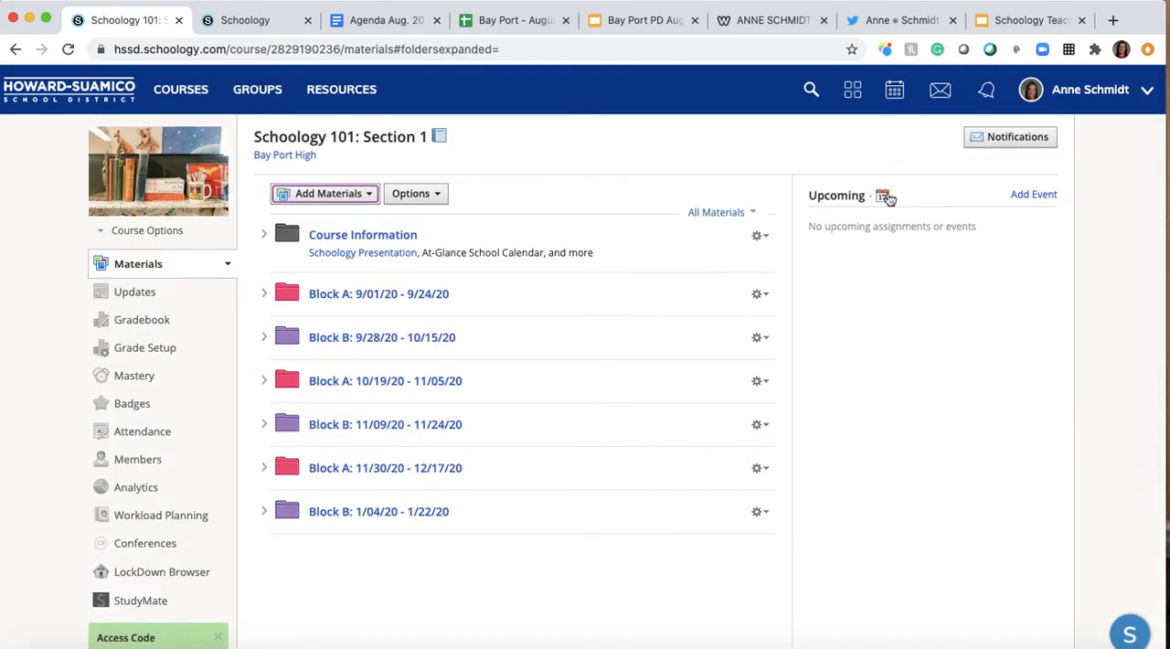
pyautogui.click(887, 196)
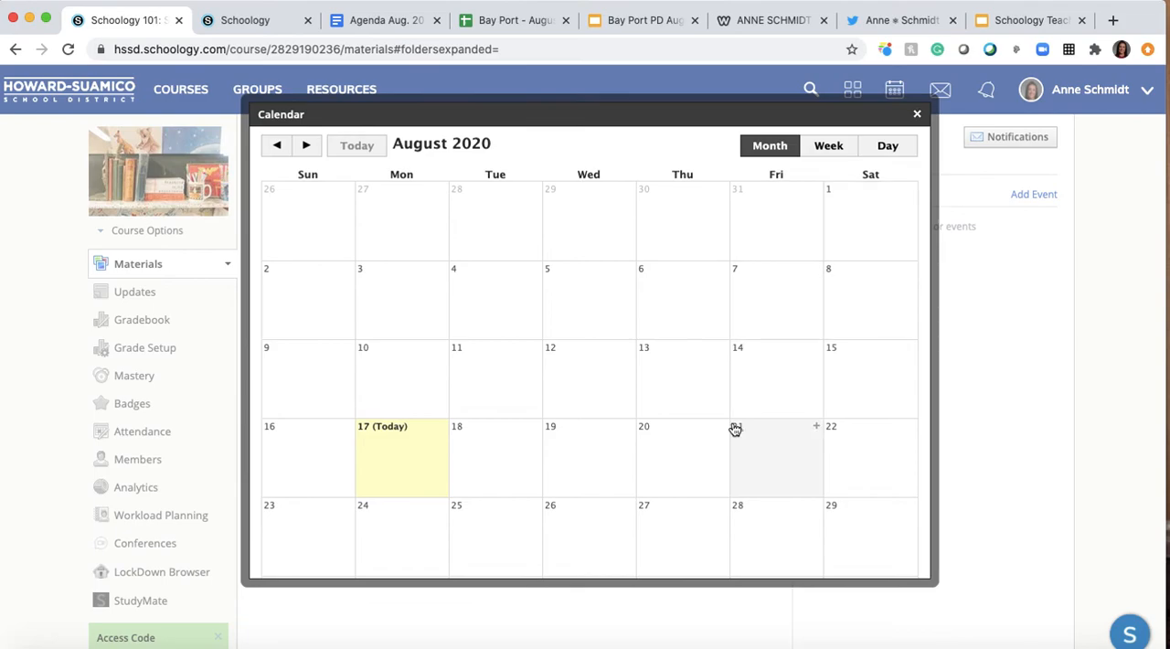
pyautogui.moveTo(724, 432)
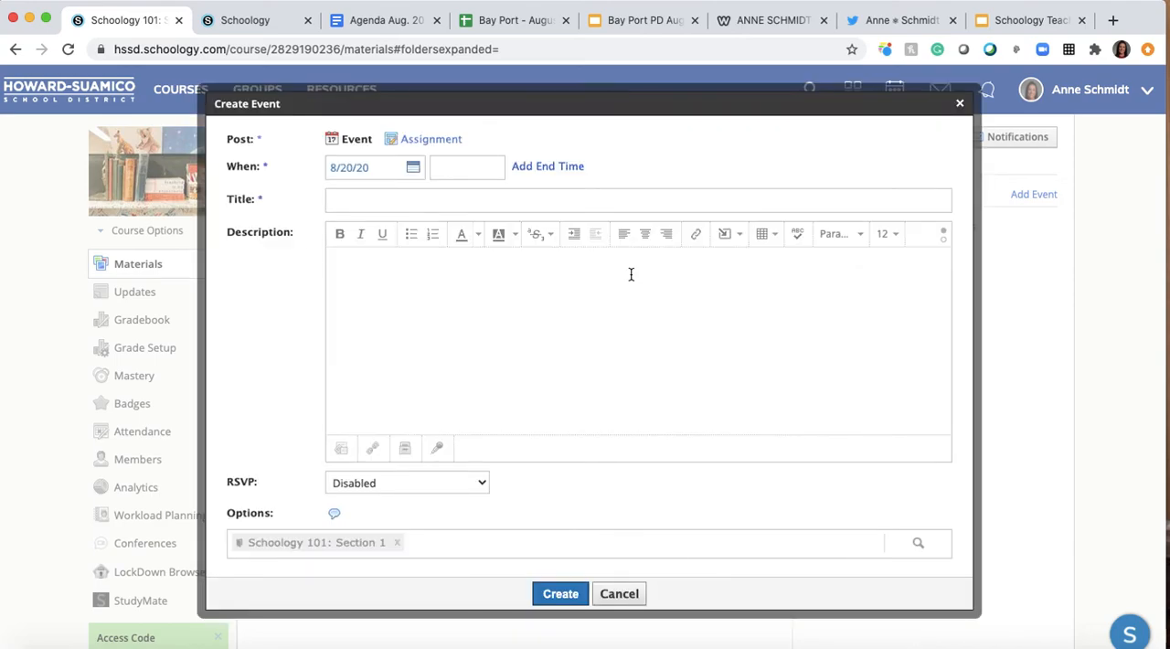
pyautogui.moveTo(449, 290)
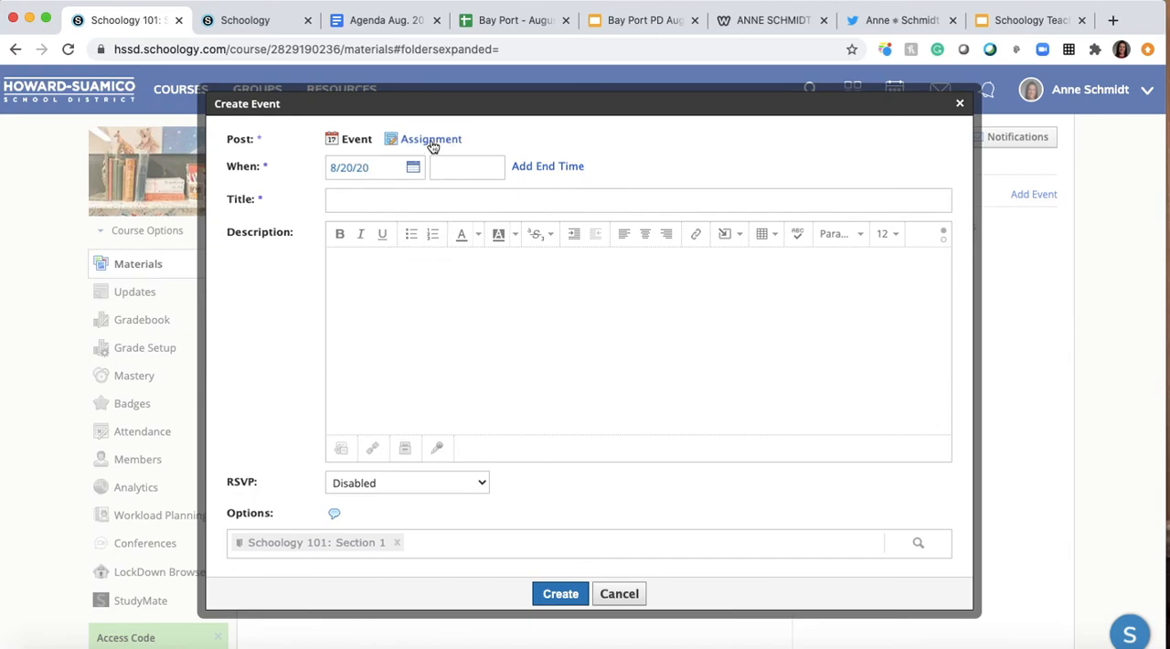
# Make the 8/20/20 calendar entry an Ungraded assignment worth 10 max points.
pyautogui.click(431, 139)
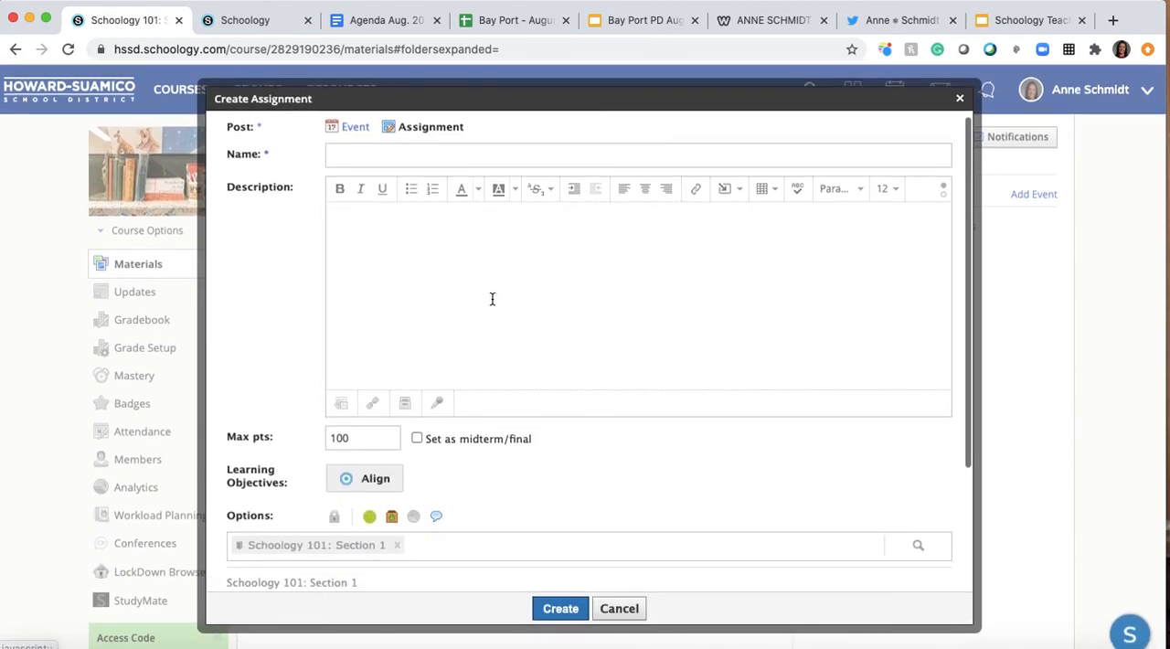
pyautogui.scroll(-3)
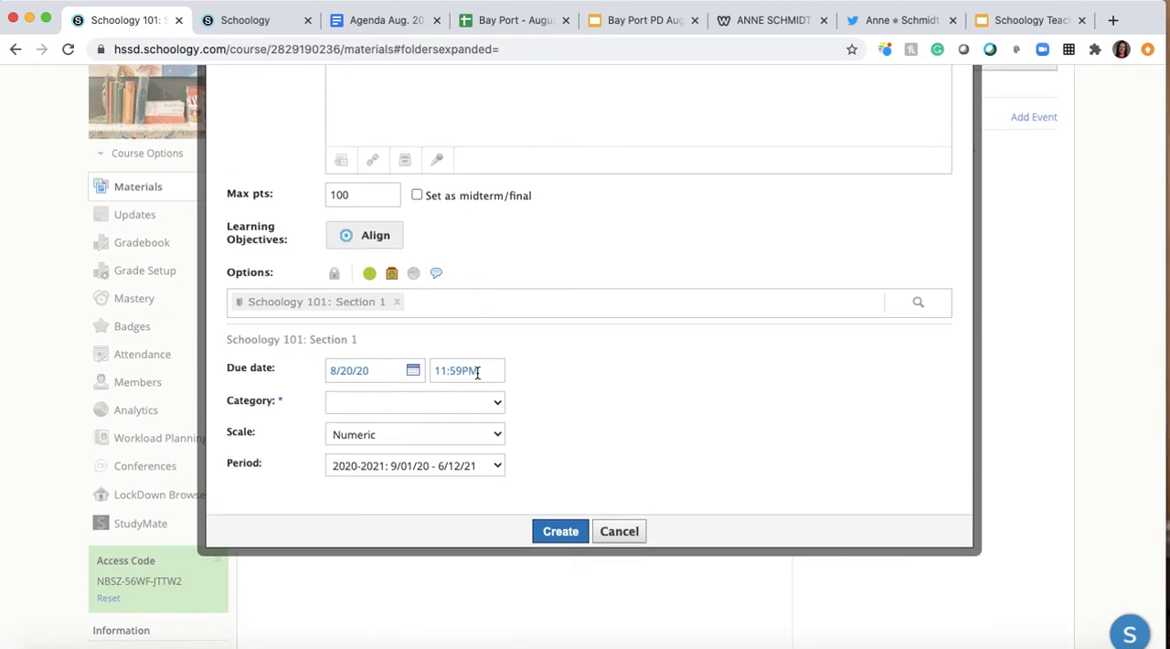
pyautogui.click(414, 402)
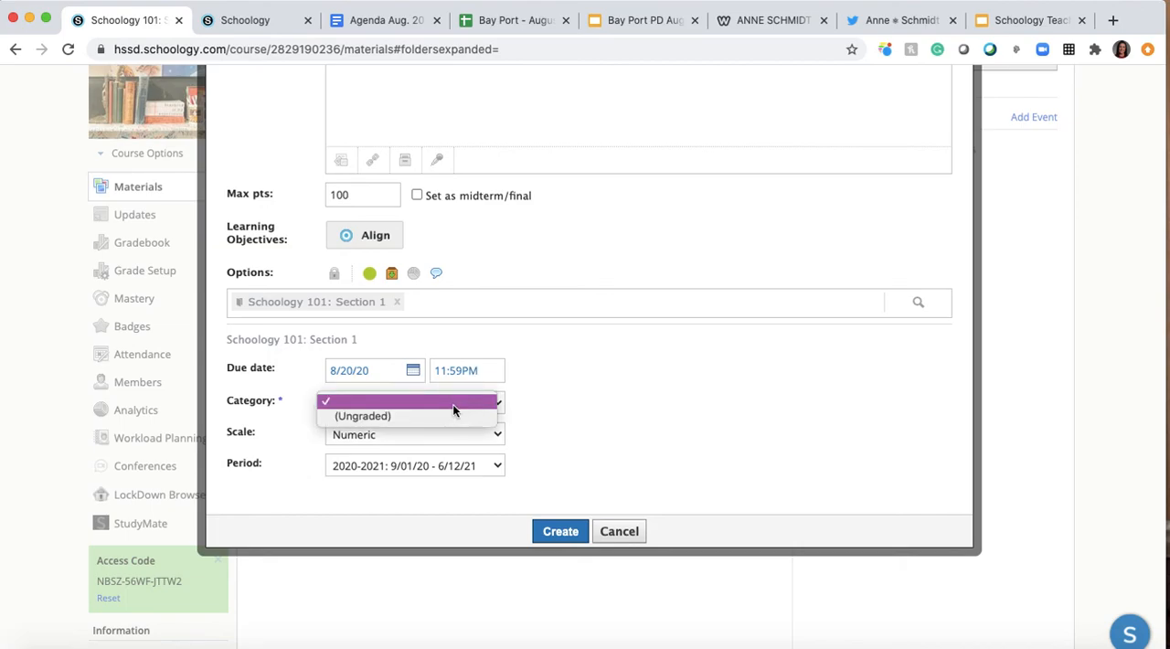
pyautogui.click(363, 416)
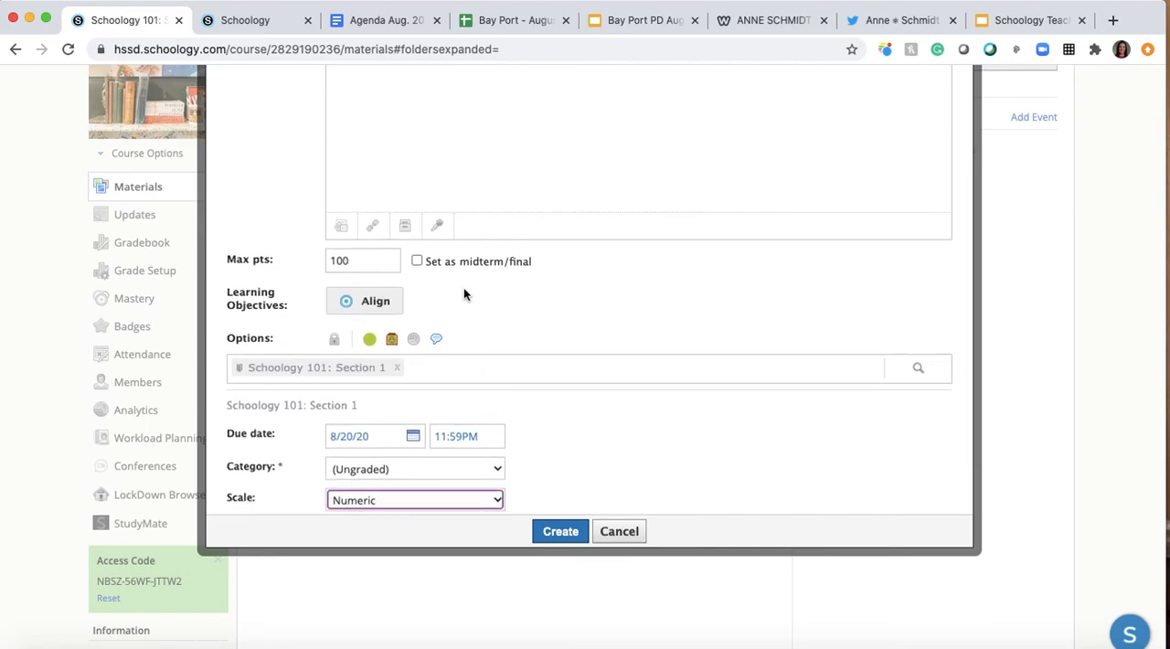
pyautogui.write('10')
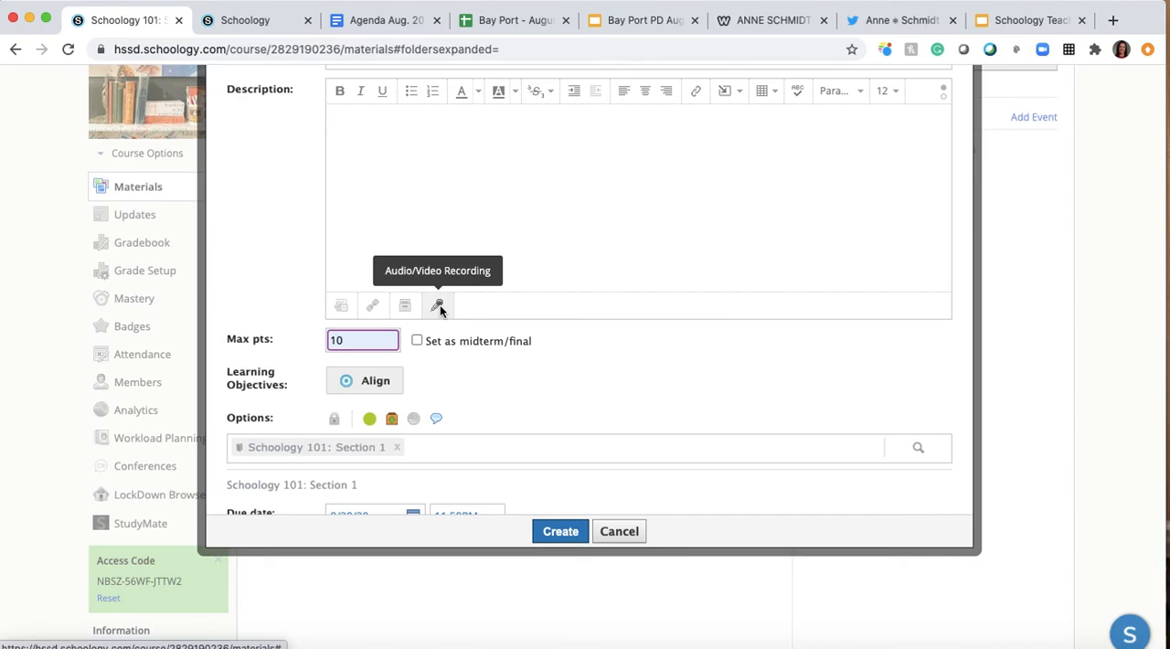
pyautogui.moveTo(405, 305)
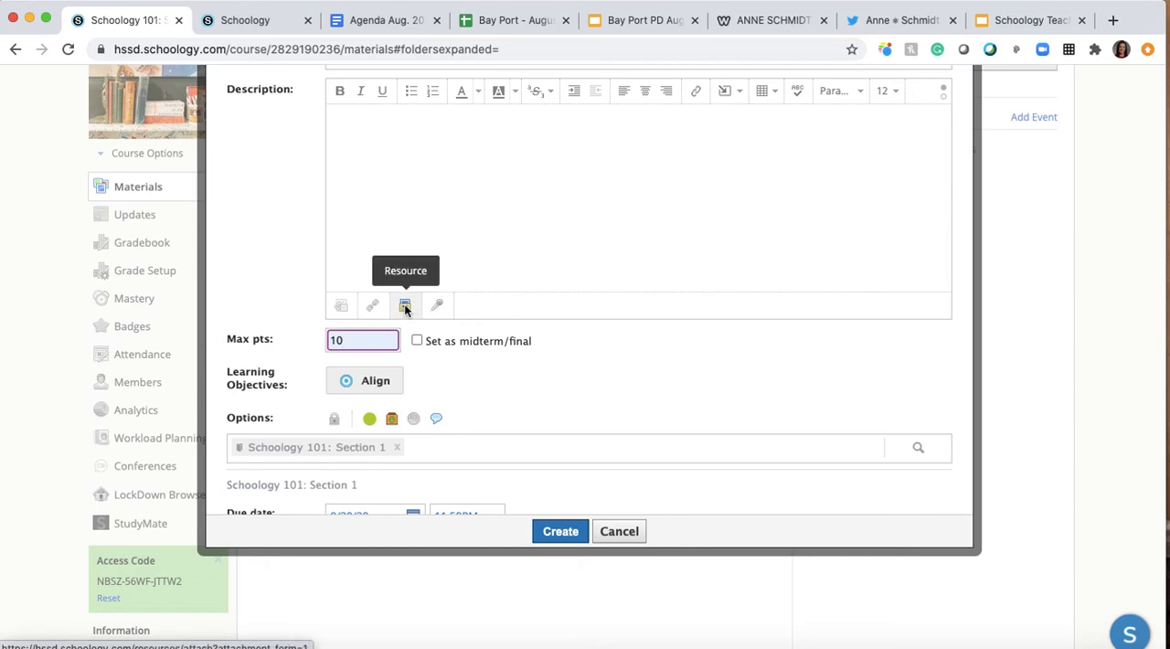
pyautogui.moveTo(405, 306)
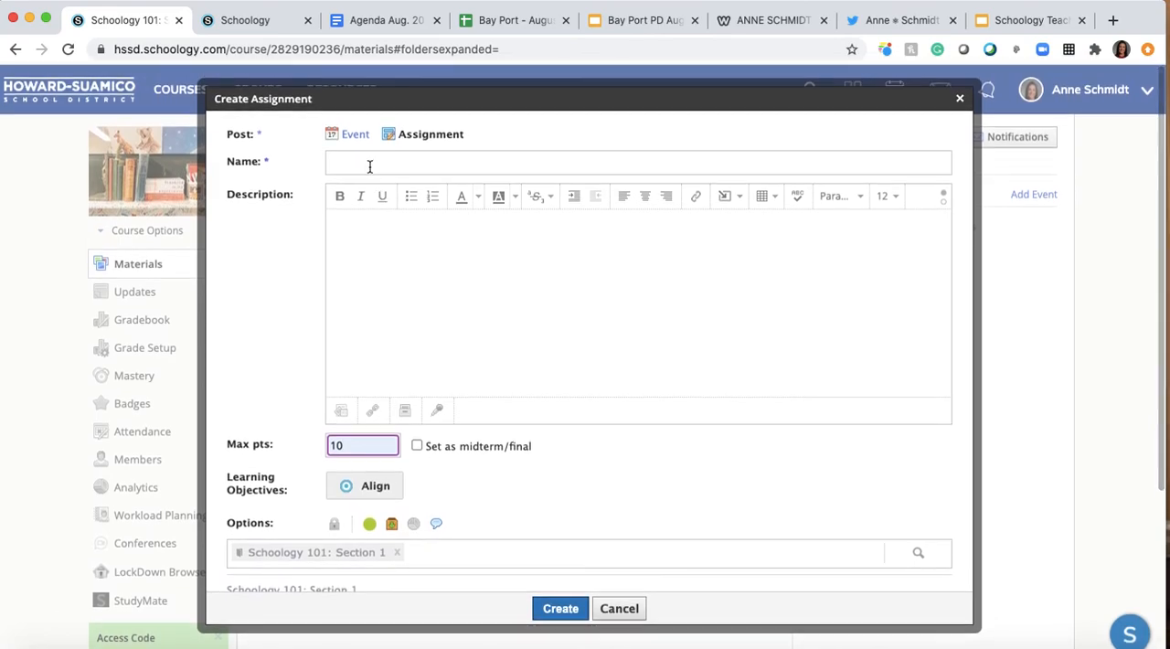
# Name the assignment 'PD Checklist 2020'.
pyautogui.write('PD')
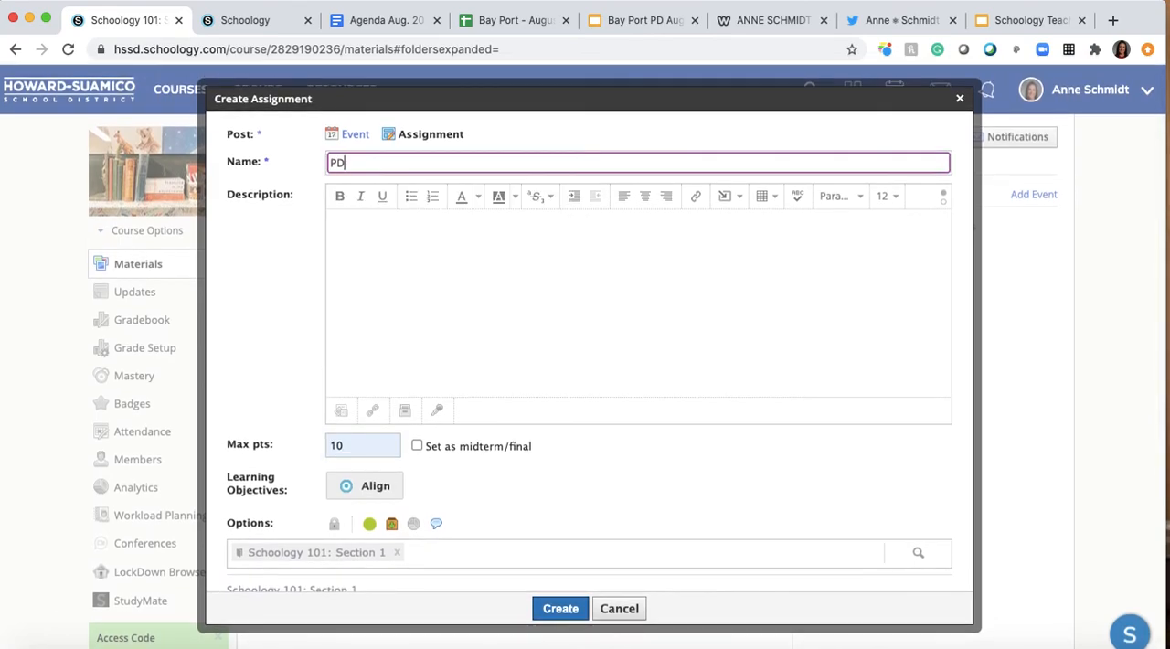
pyautogui.write('Checklist 2020')
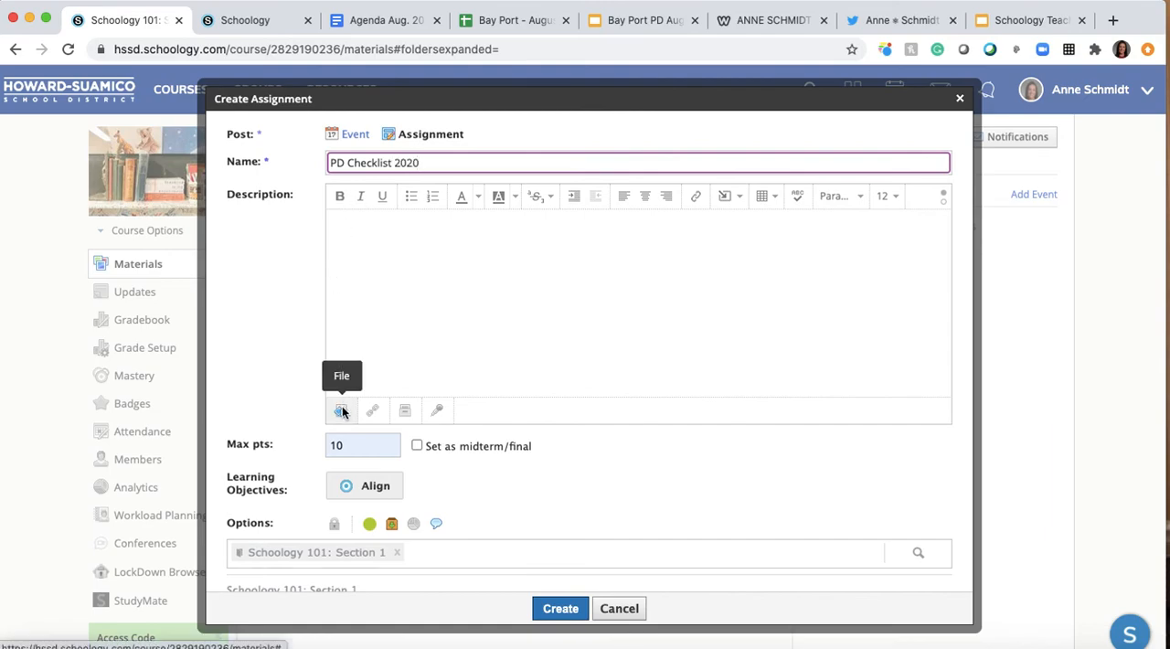
# Attach the Bay Port August 20th PD Checklist PDF from Downloads.
pyautogui.click(341, 411)
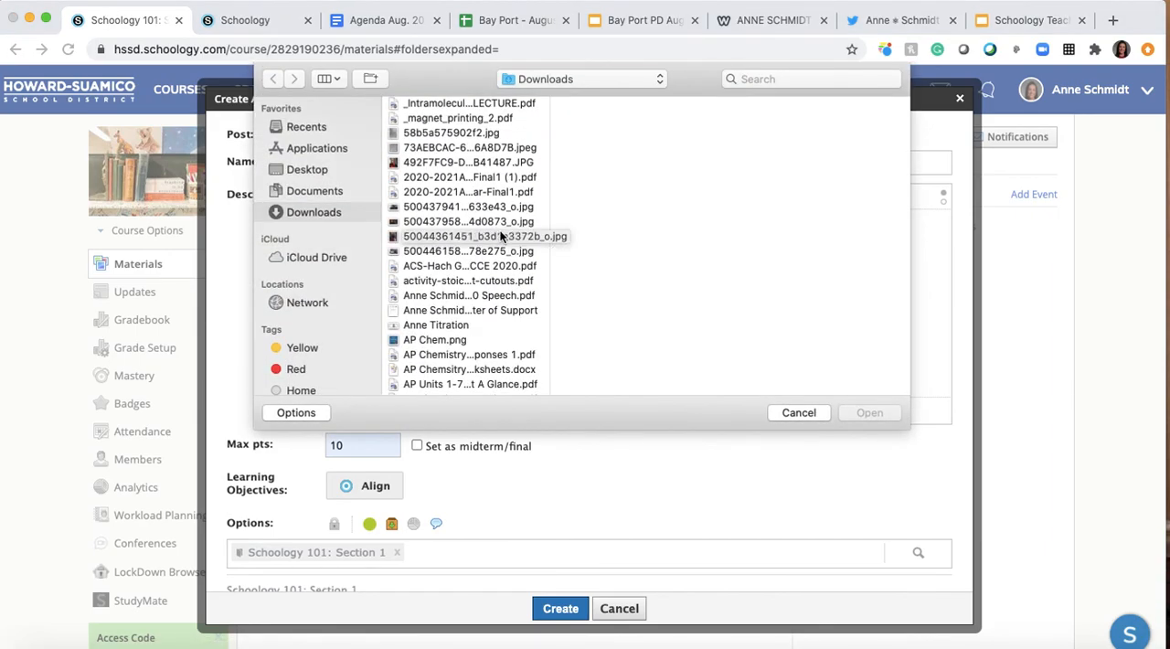
pyautogui.scroll(-3)
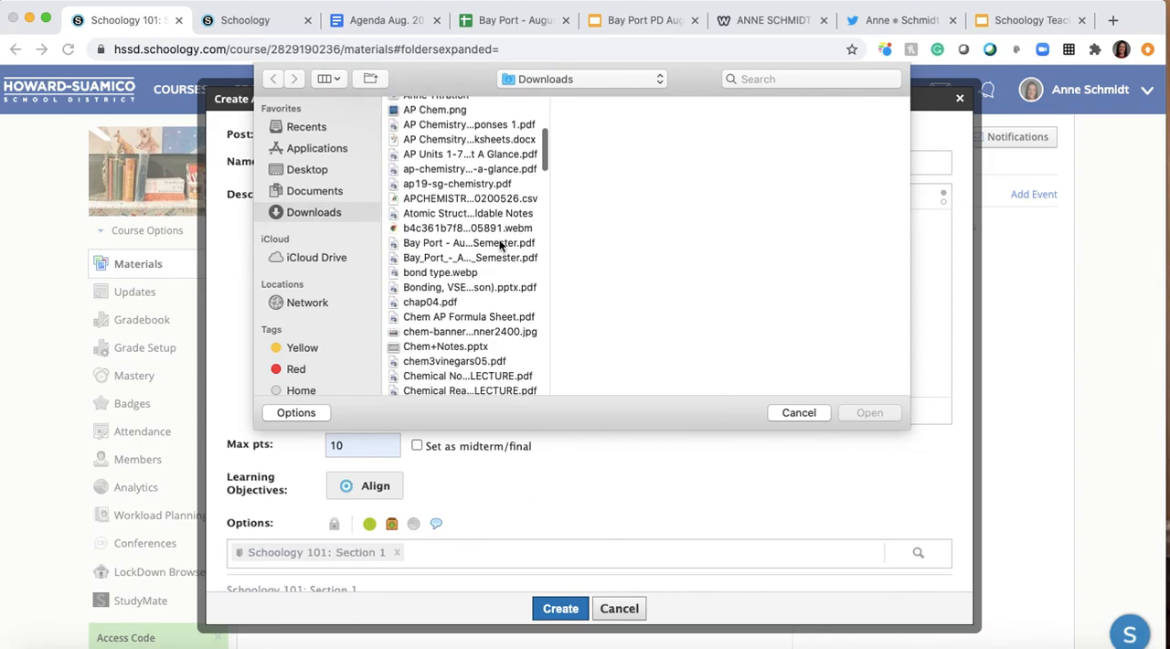
pyautogui.click(468, 257)
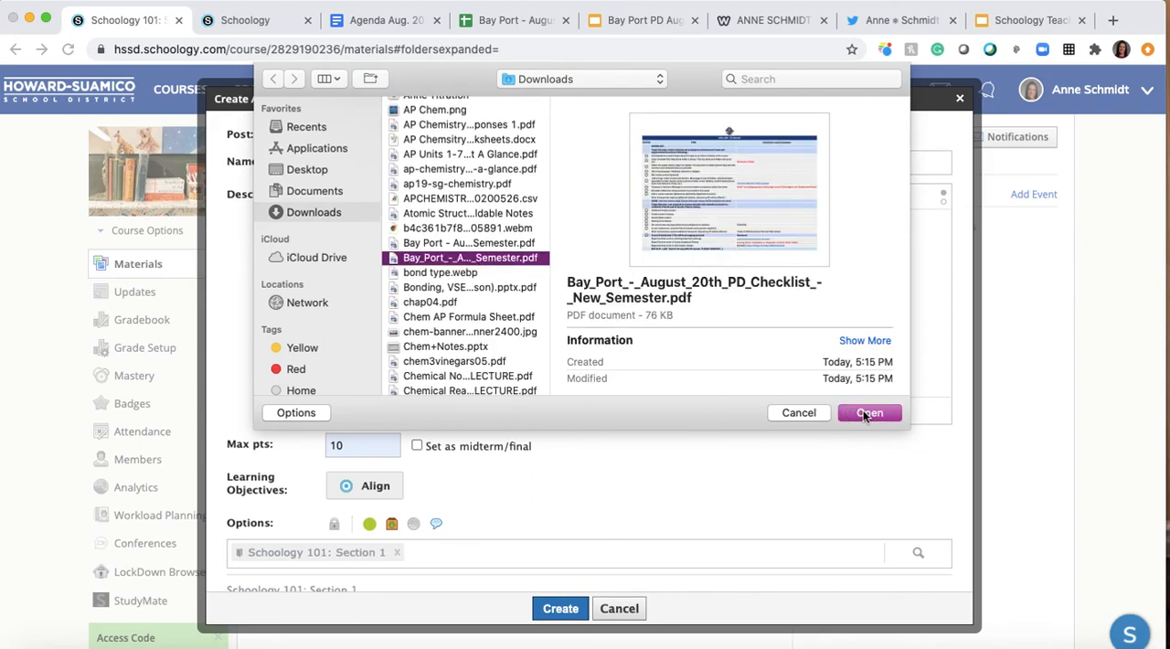
pyautogui.click(869, 412)
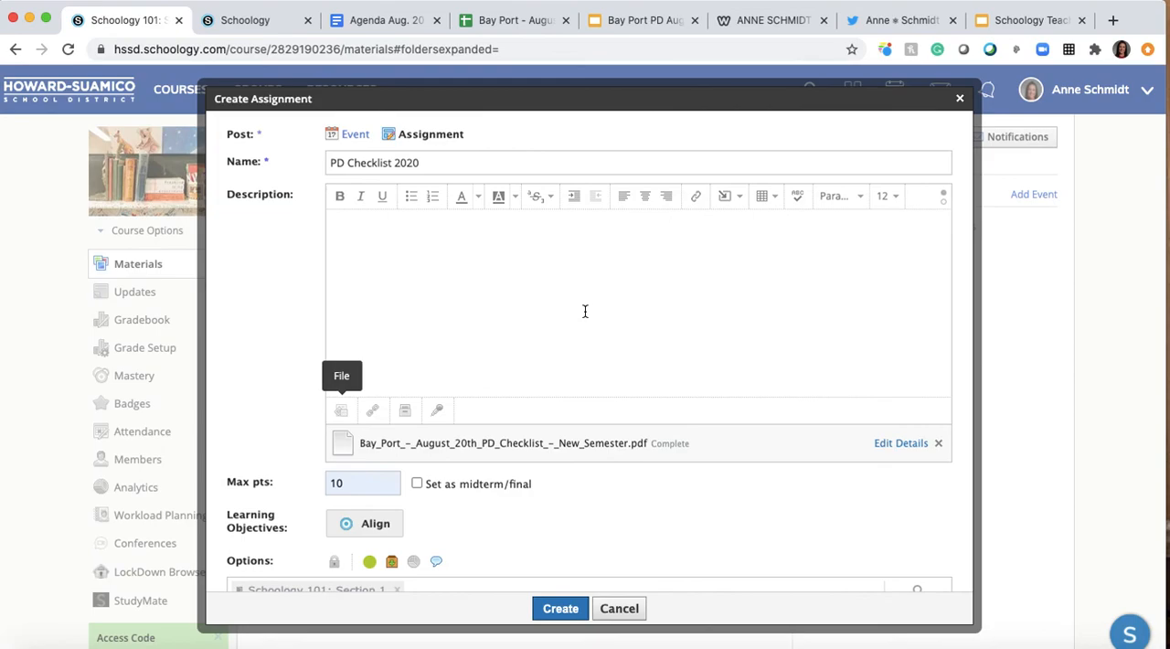
pyautogui.click(396, 236)
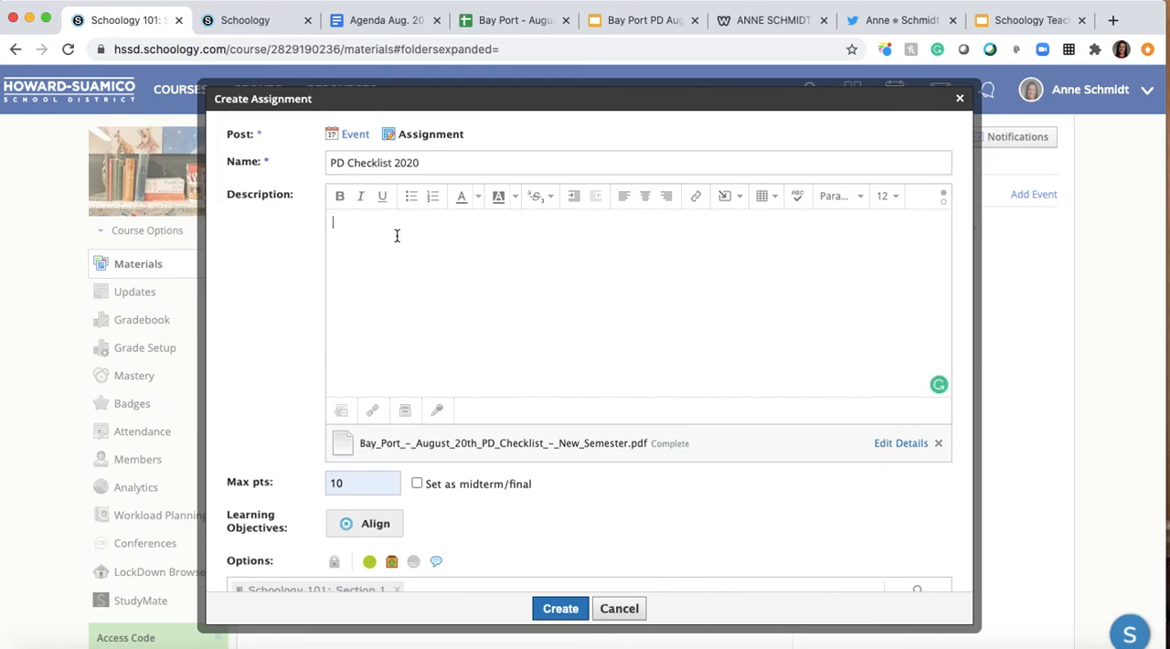
# Write the description 'Complete the checklist before you leave today.' and begin linking 'checklist'.
pyautogui.write('Complete')
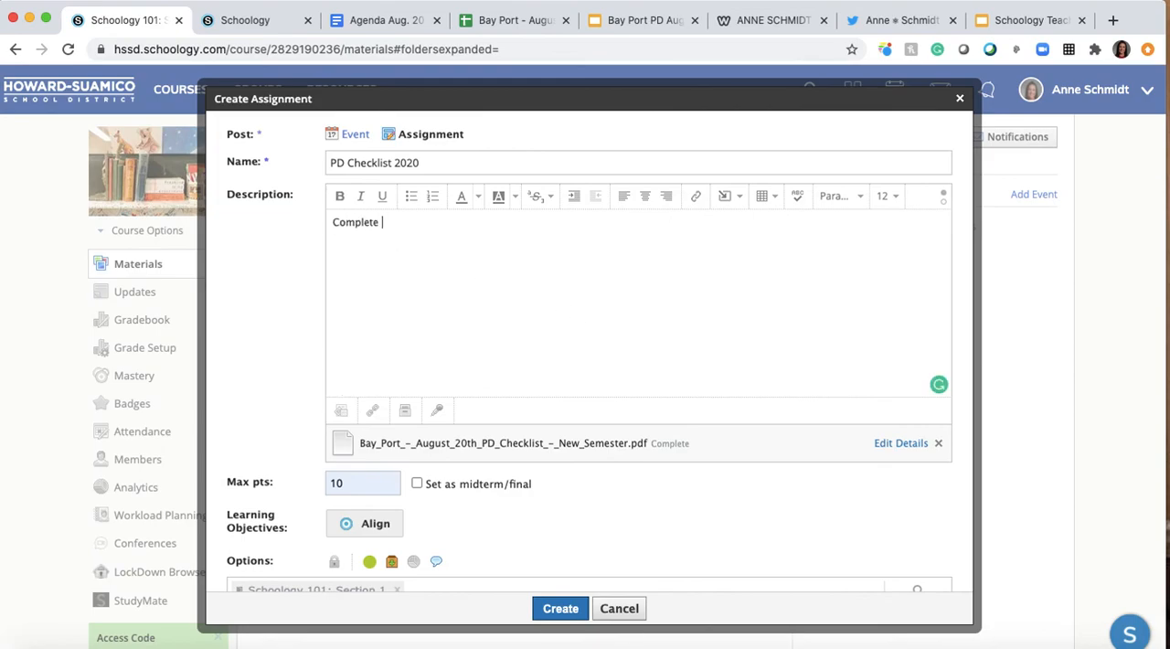
pyautogui.write('the chec')
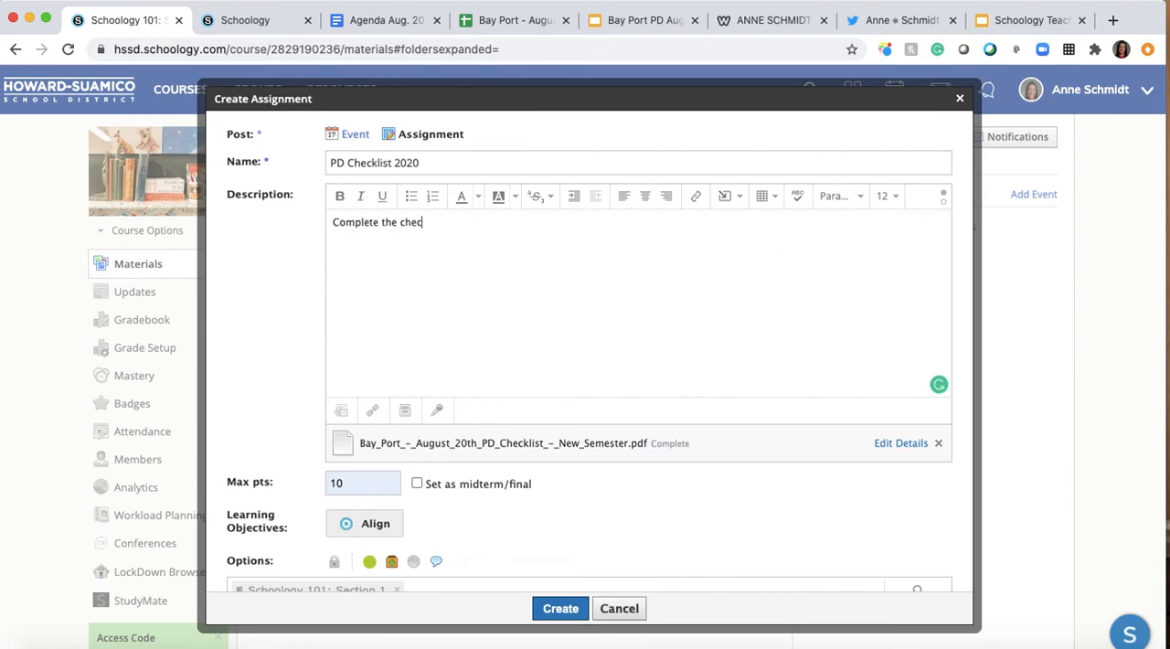
pyautogui.write('klist by the')
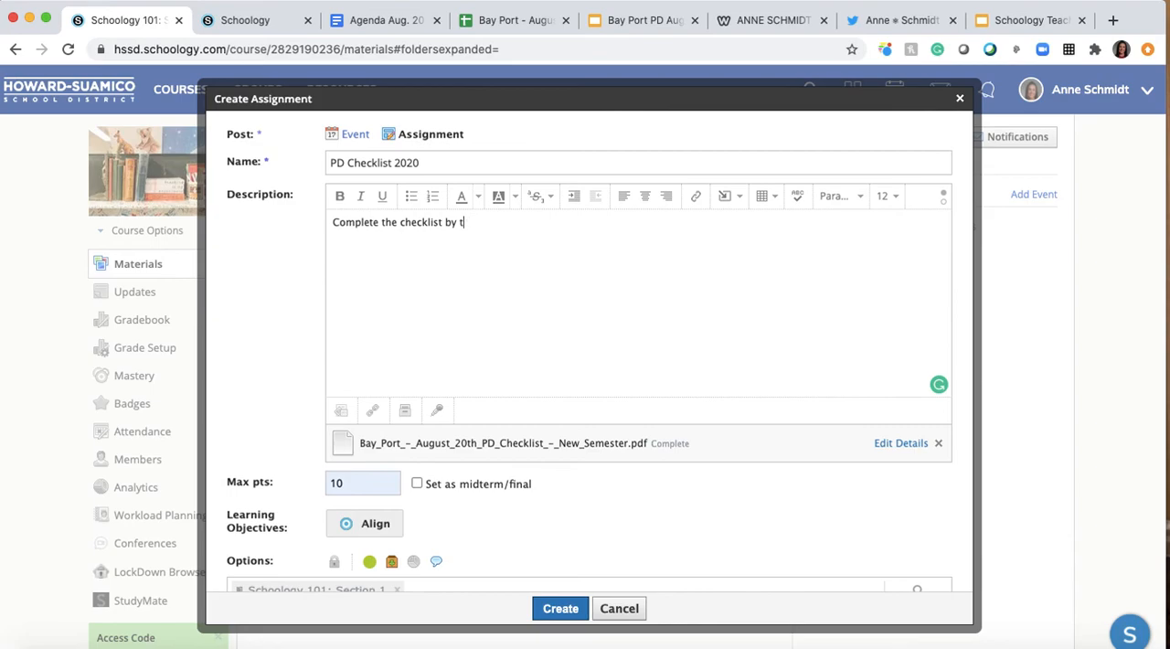
pyautogui.write('before you lea')
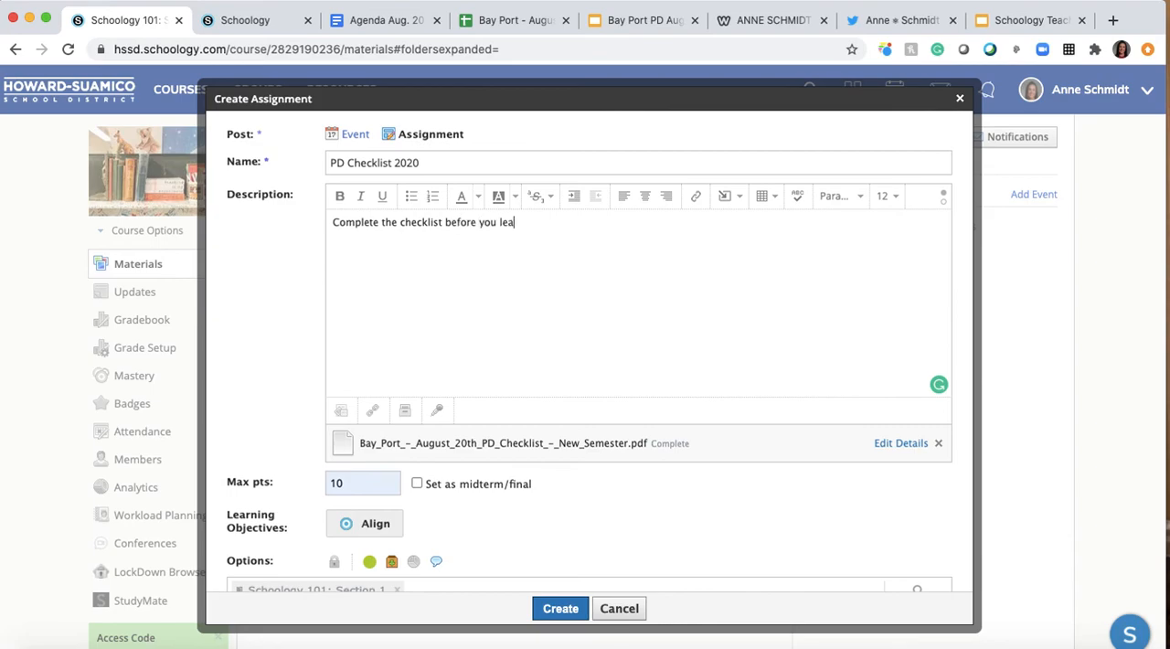
pyautogui.write('ve today.')
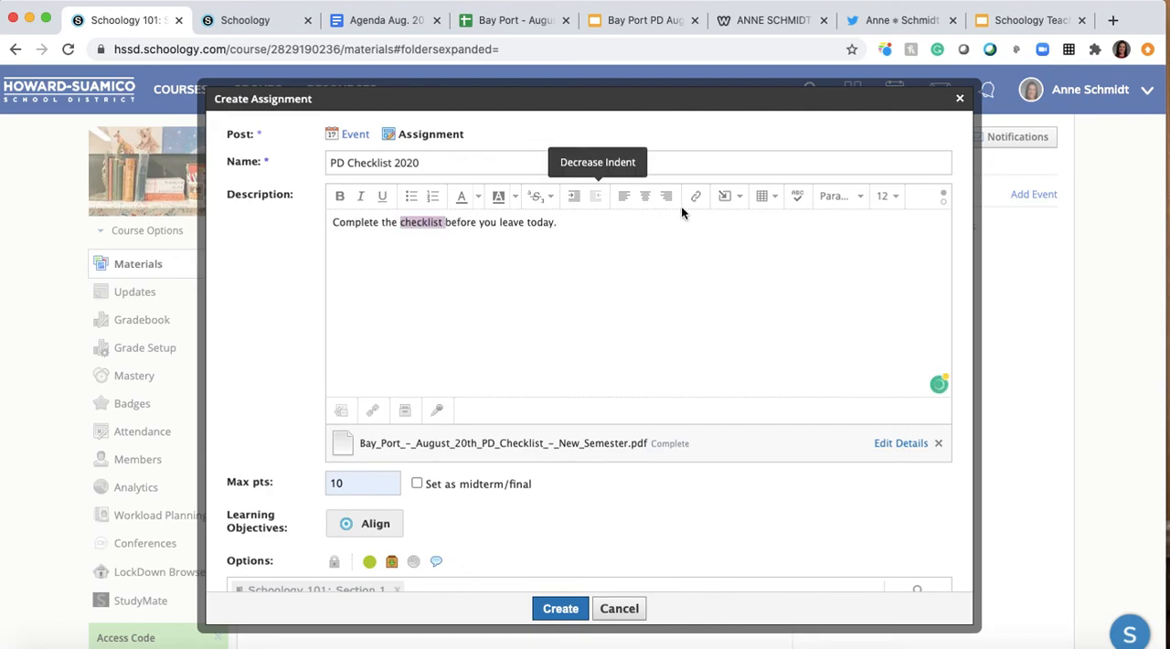
pyautogui.click(695, 196)
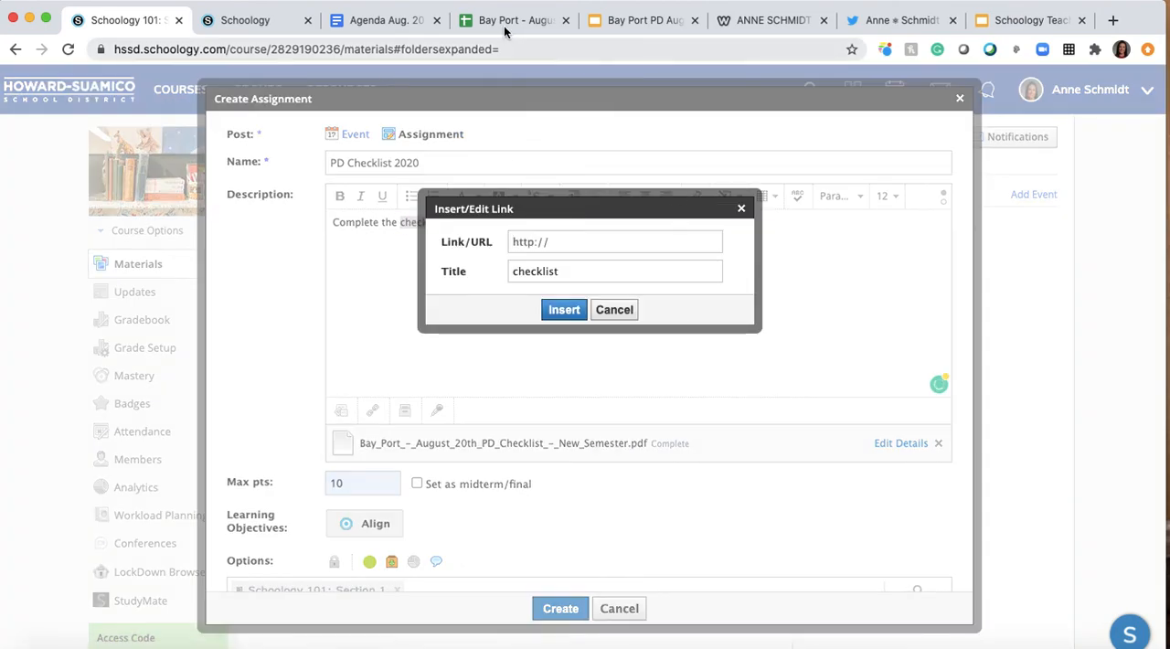
# Copy the Bay Port PD Checklist spreadsheet's web address and return to Schoology.
pyautogui.click(506, 20)
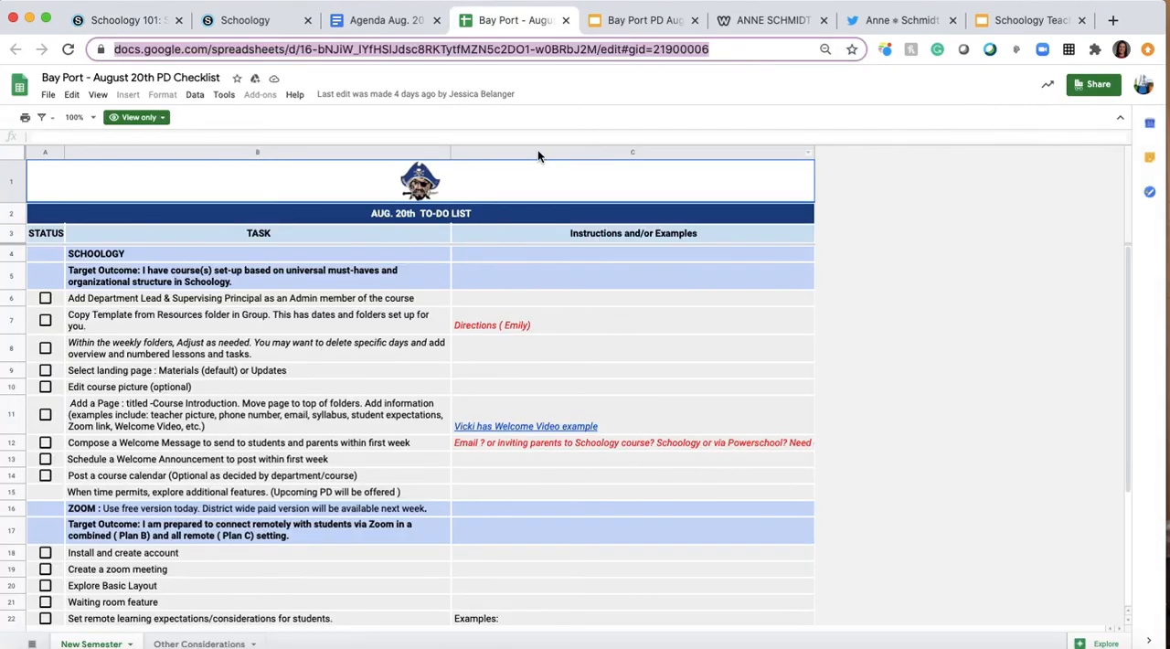
pyautogui.click(448, 45)
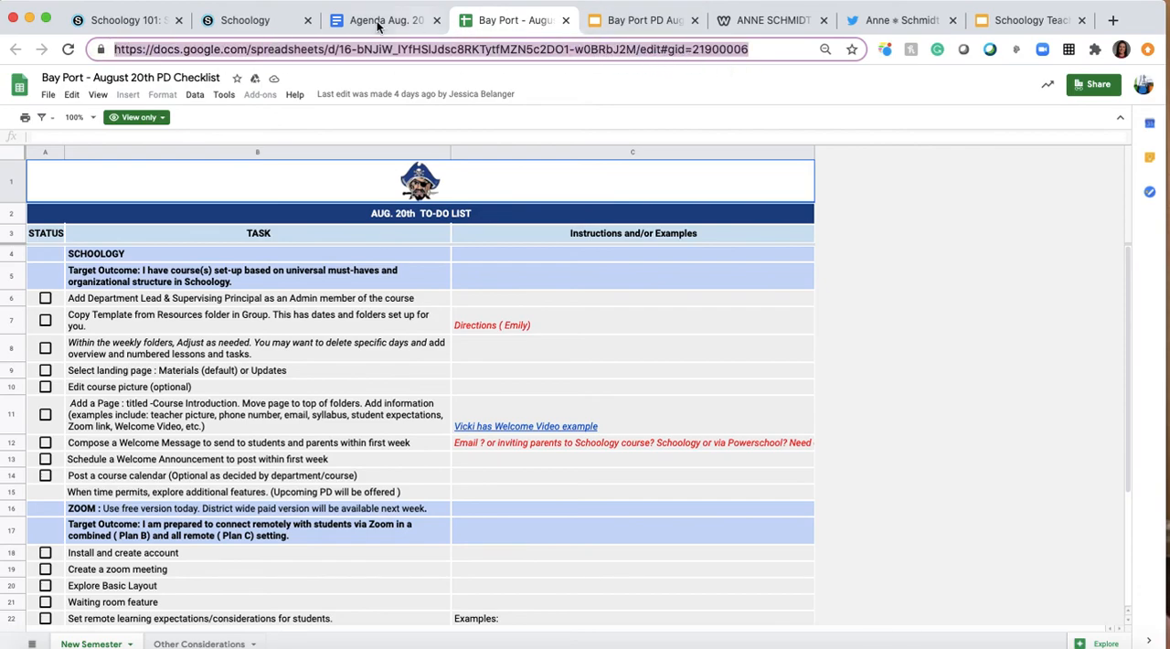
pyautogui.click(119, 21)
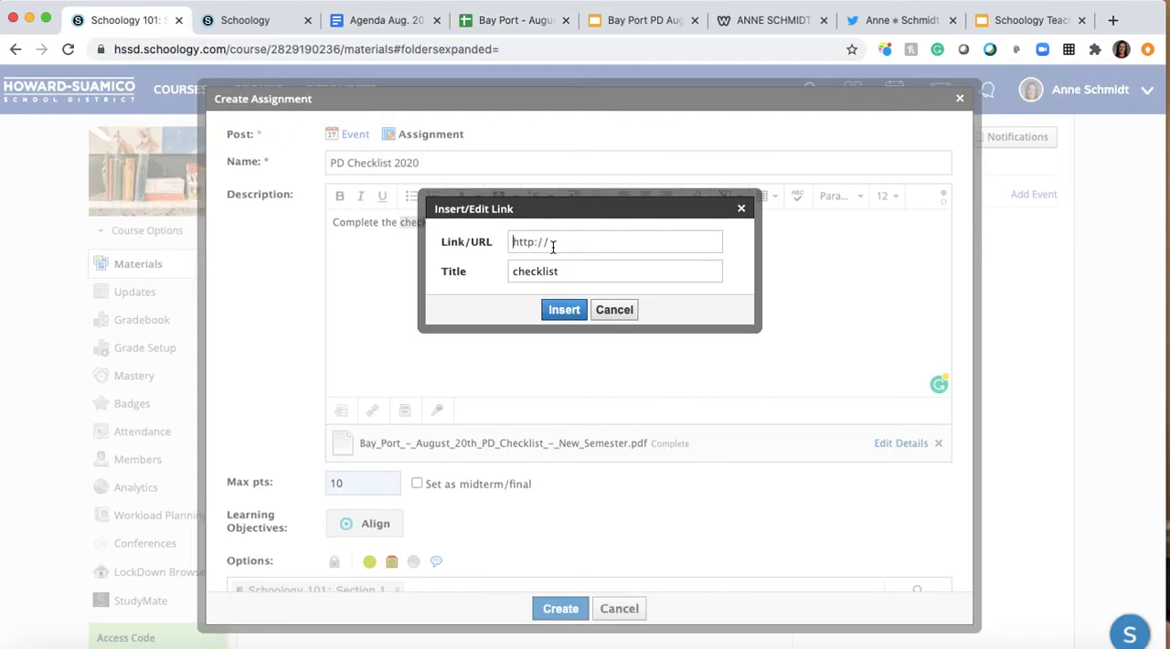
# Insert the spreadsheet URL as the link on the word 'checklist'.
pyautogui.click(563, 309)
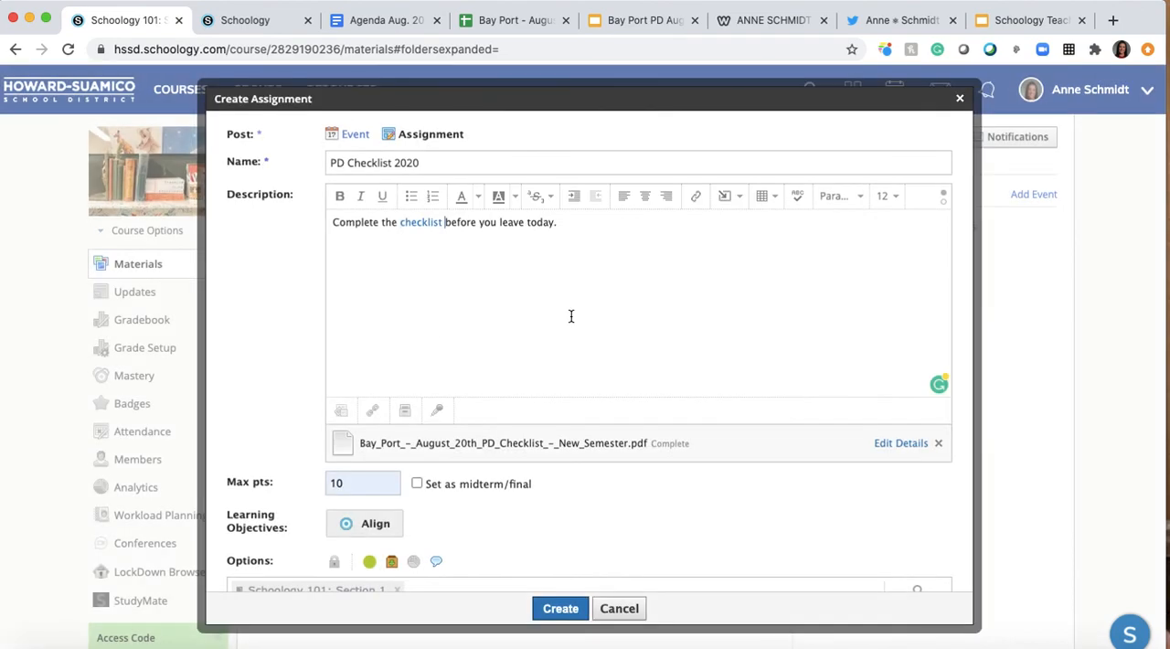
pyautogui.moveTo(474, 280)
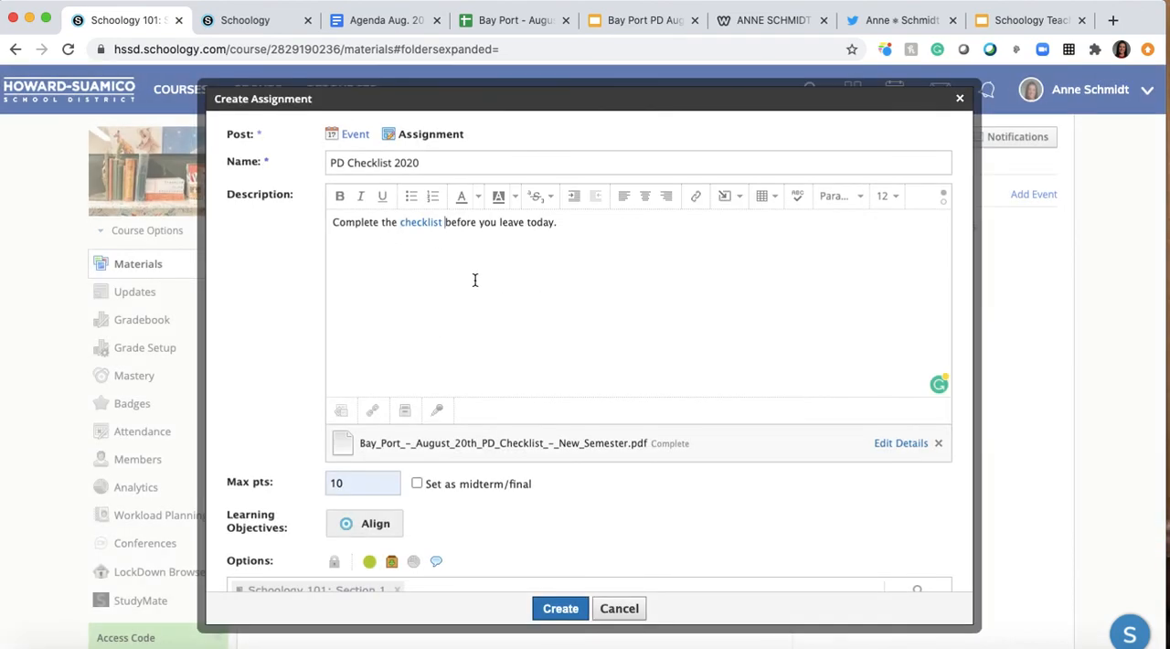
pyautogui.scroll(-3)
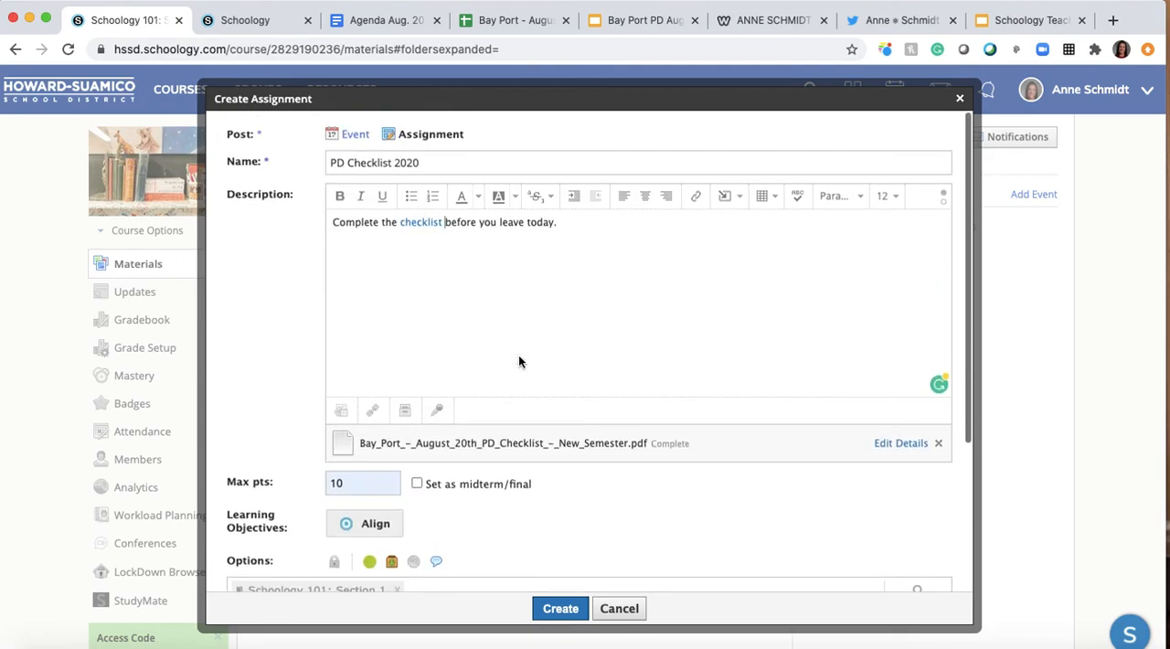
pyautogui.moveTo(723, 195)
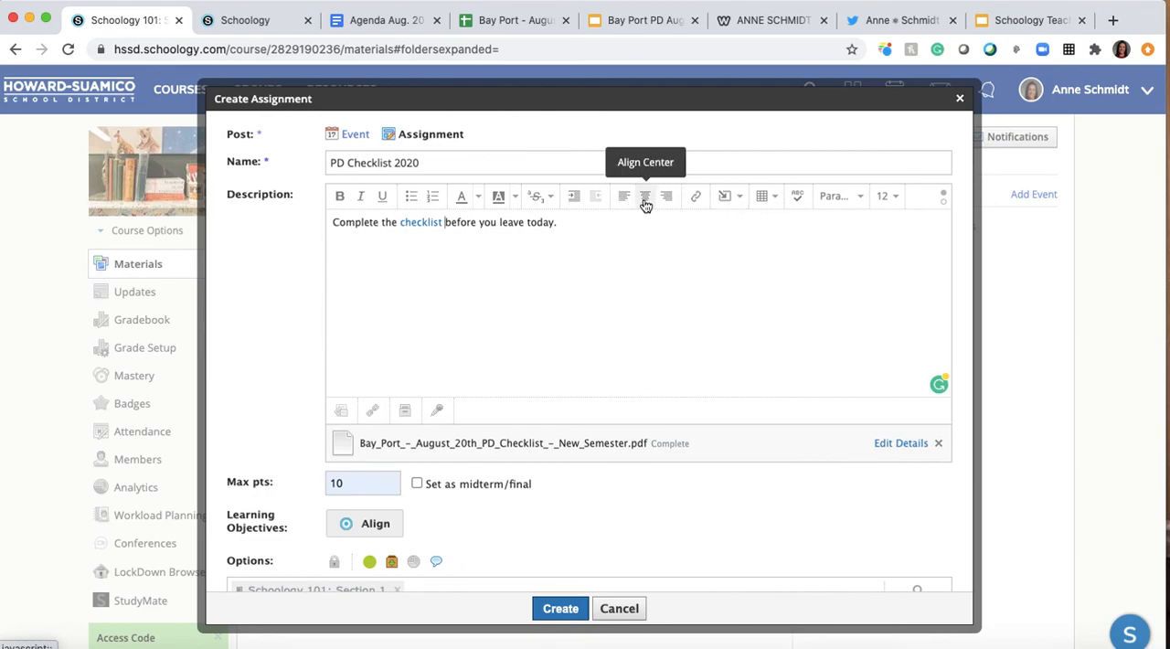
pyautogui.moveTo(623, 196)
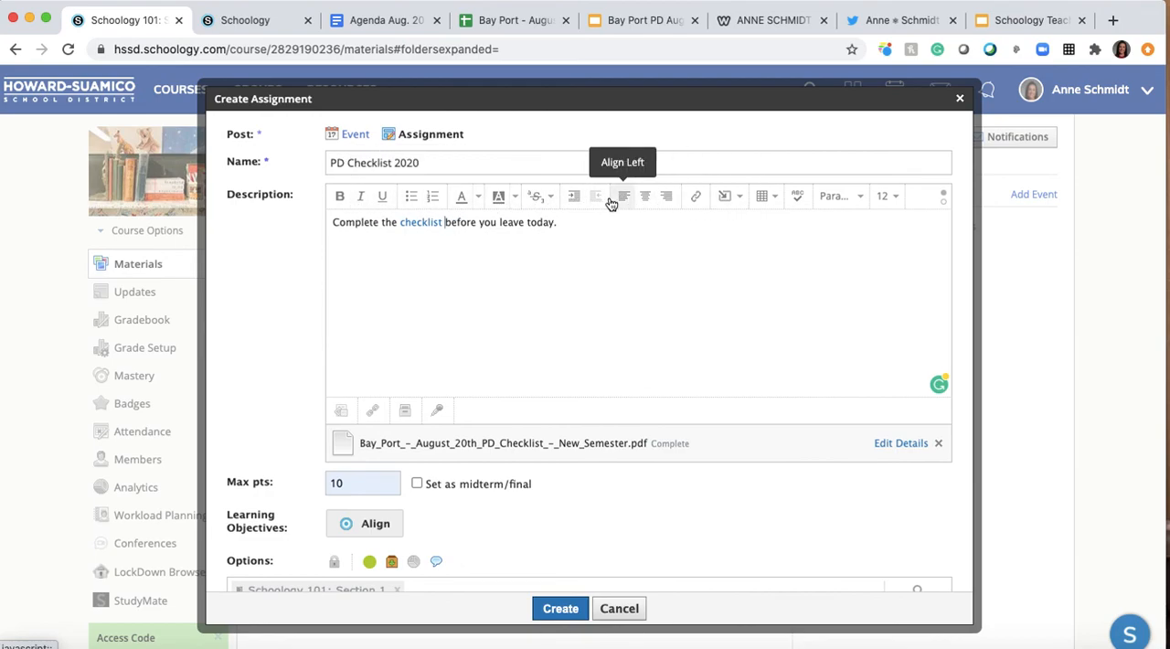
pyautogui.moveTo(739, 205)
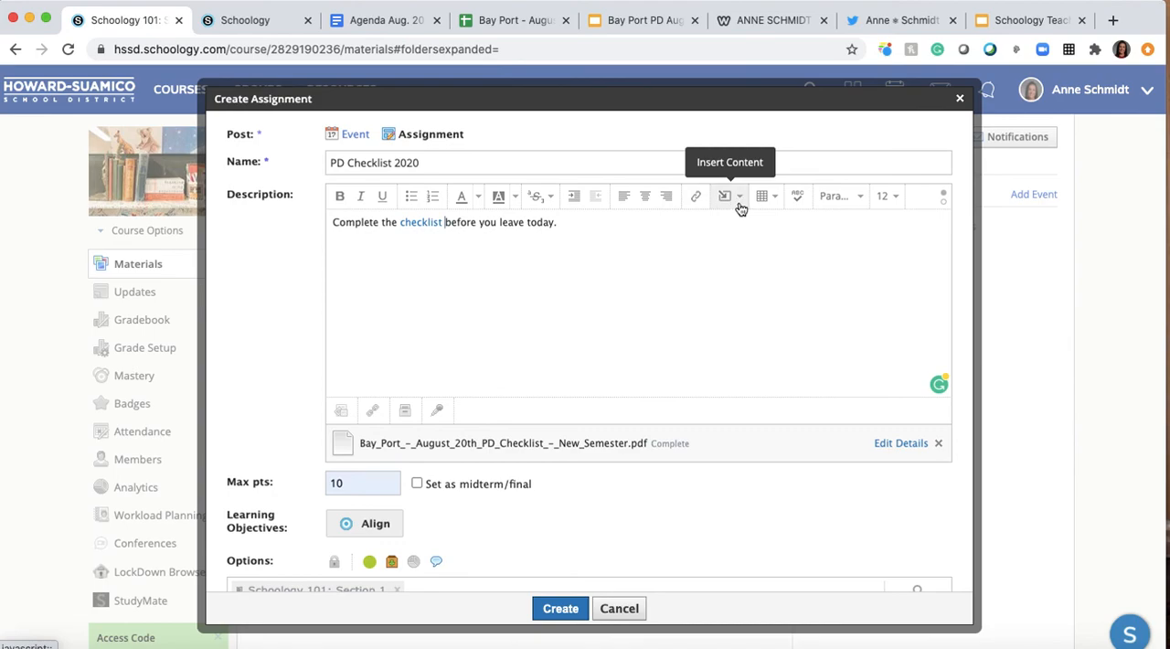
# Apply a Heading paragraph style to the description sentence.
pyautogui.click(724, 196)
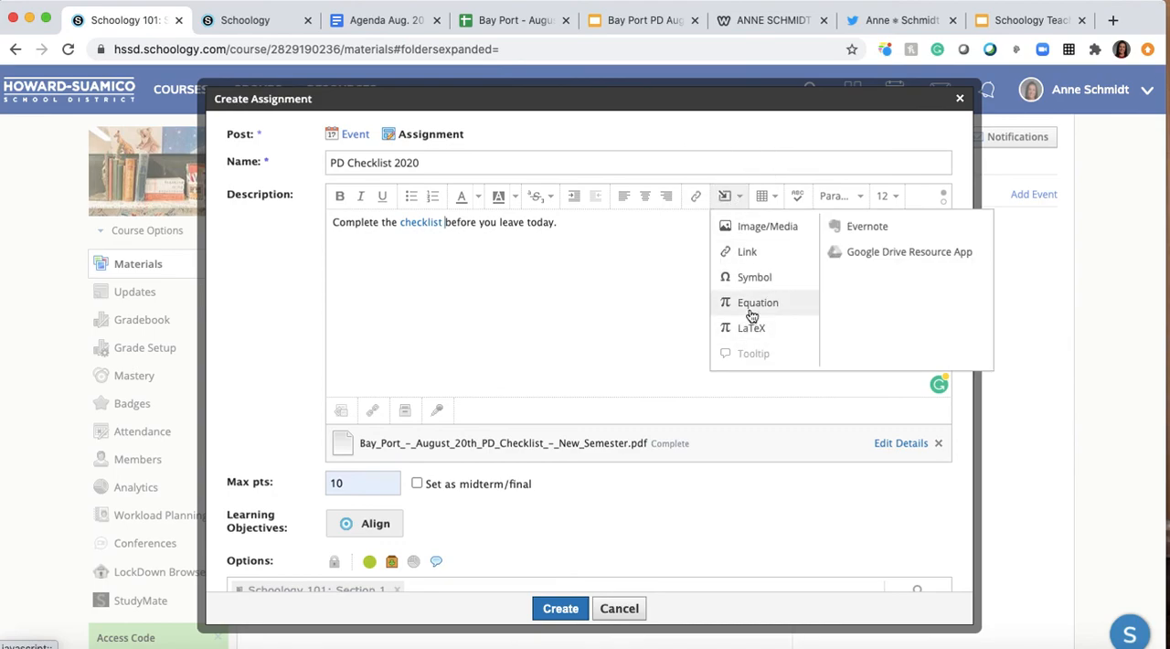
pyautogui.moveTo(751, 306)
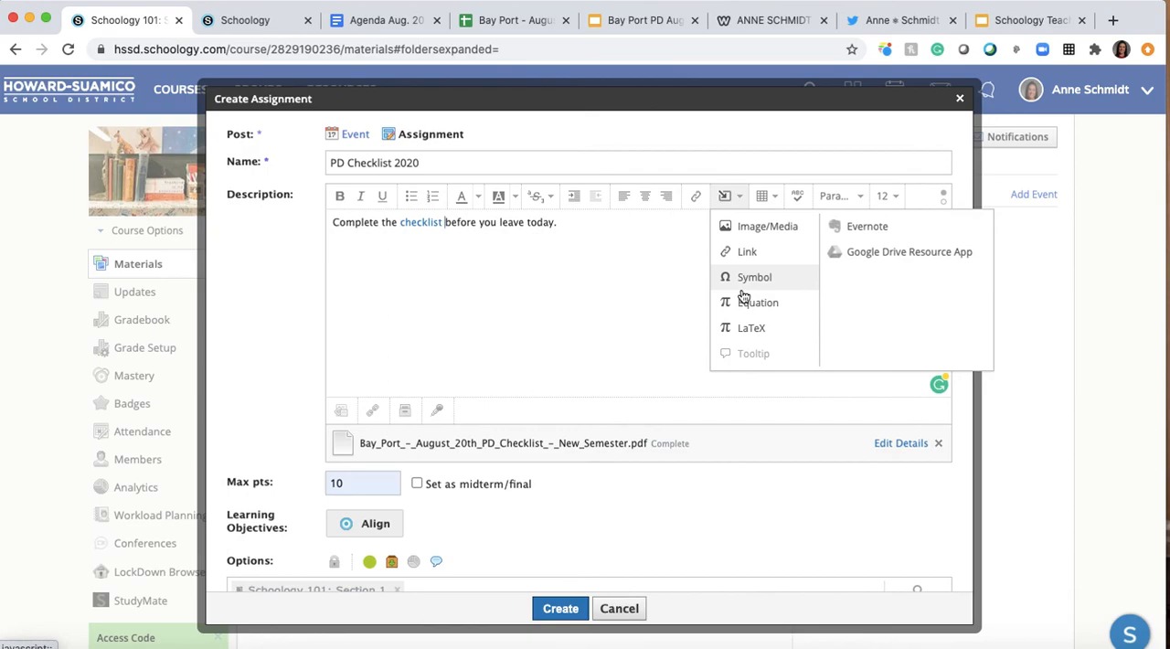
pyautogui.moveTo(745, 253)
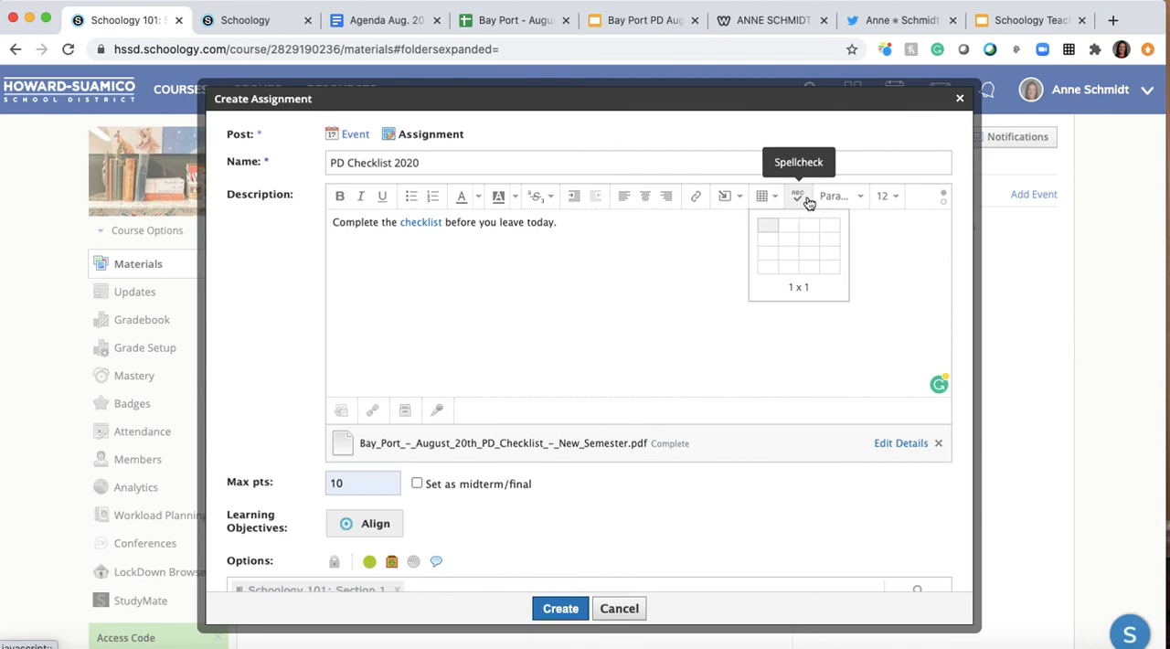
pyautogui.click(840, 196)
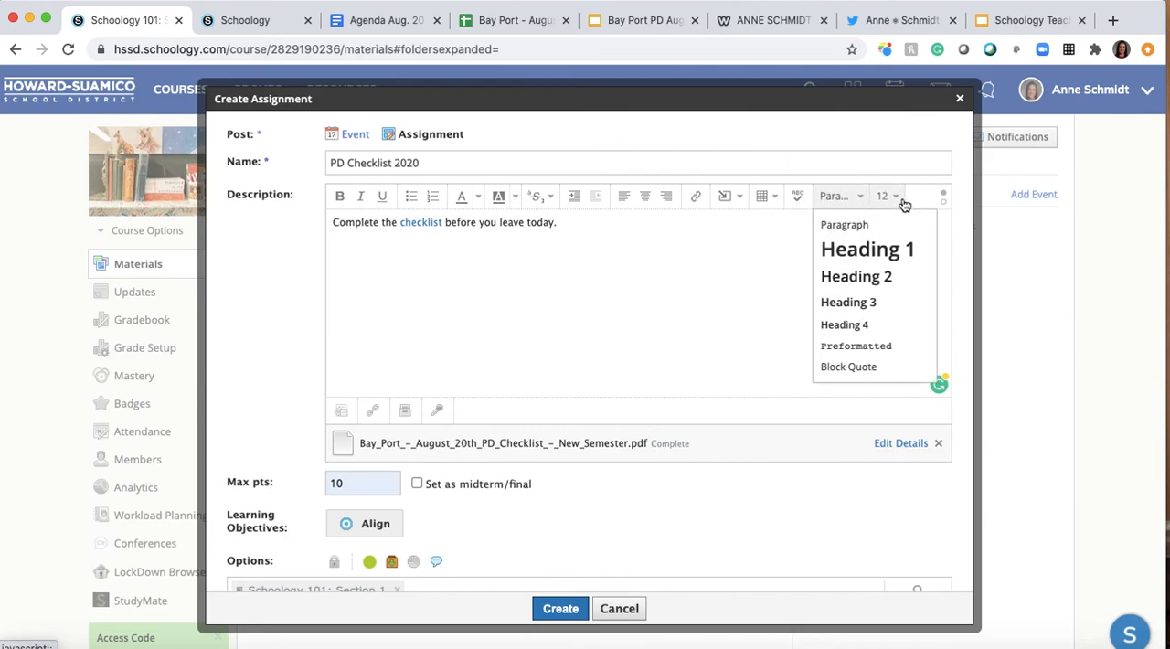
pyautogui.moveTo(868, 254)
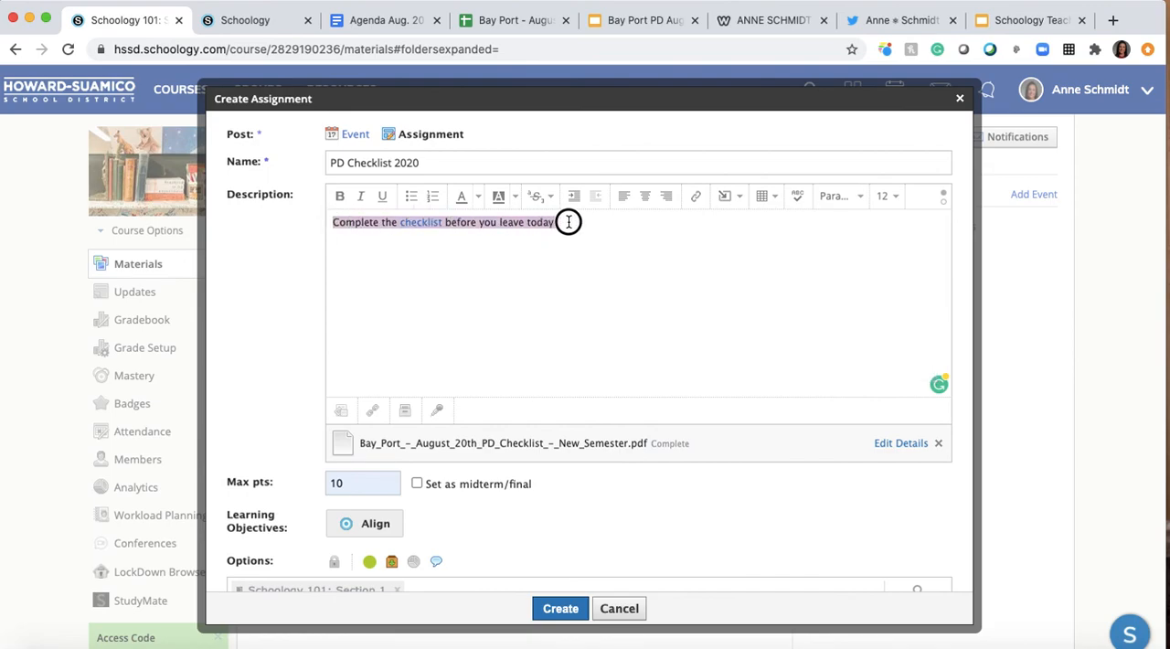
pyautogui.click(883, 196)
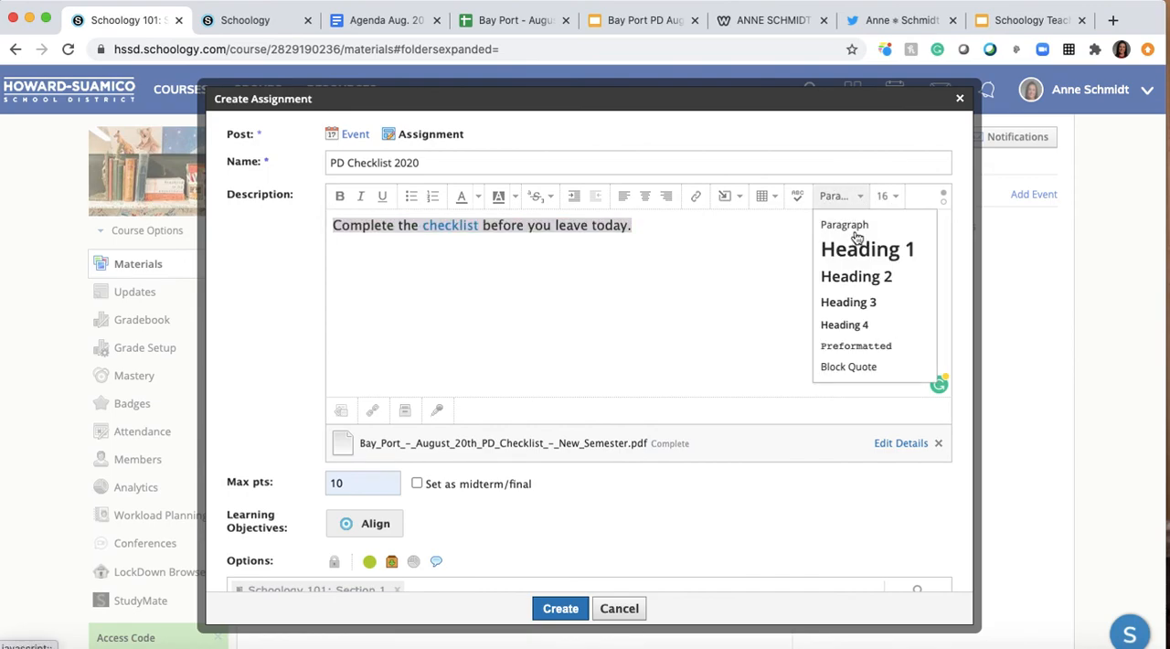
pyautogui.click(868, 249)
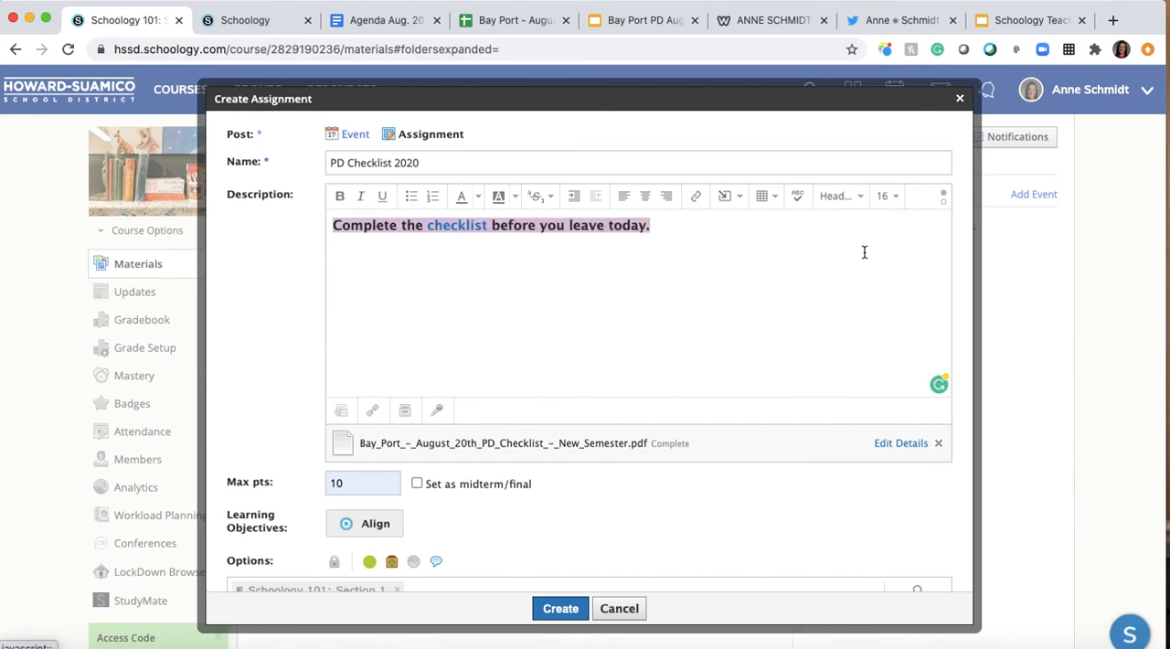
pyautogui.moveTo(941, 196)
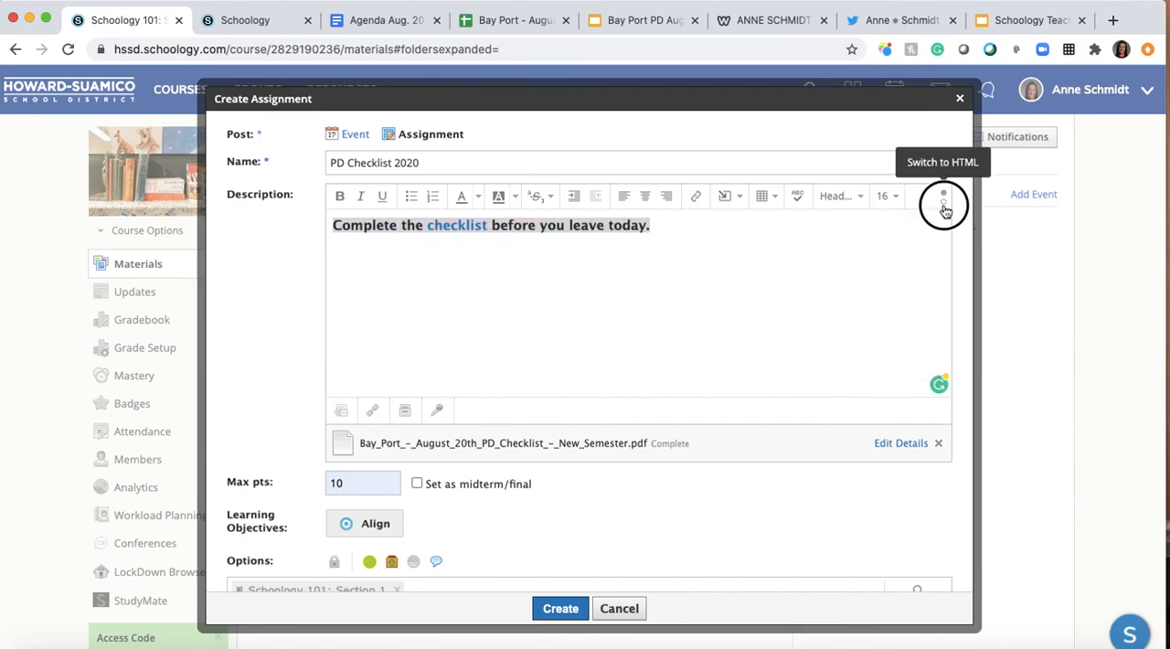
pyautogui.click(941, 195)
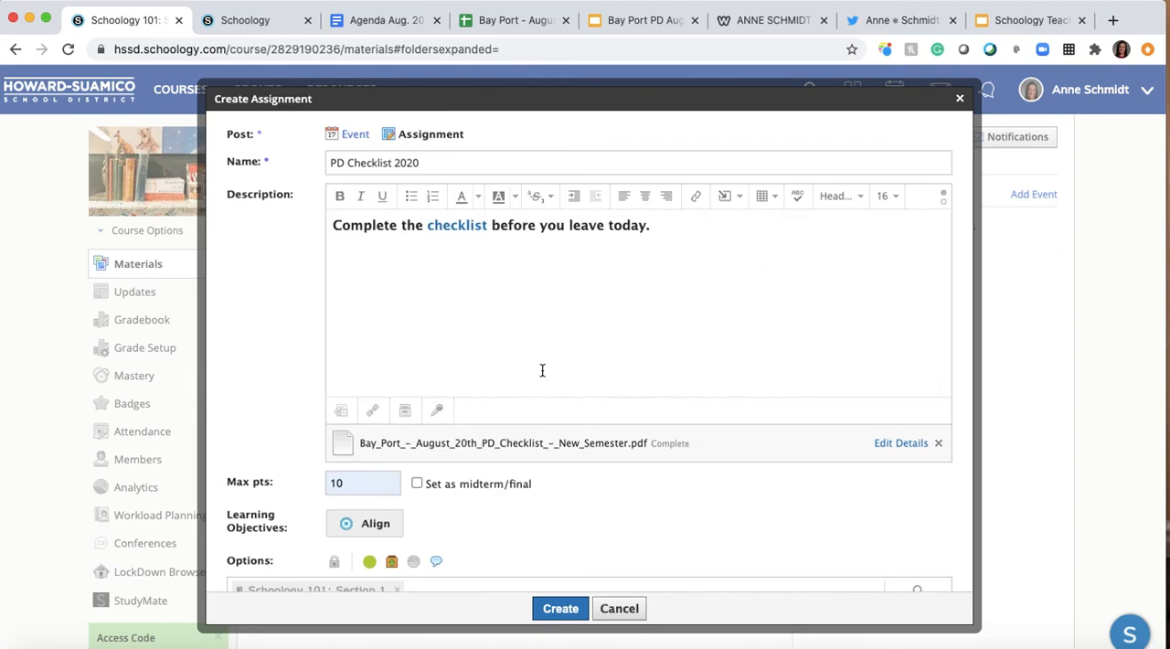
pyautogui.scroll(-3)
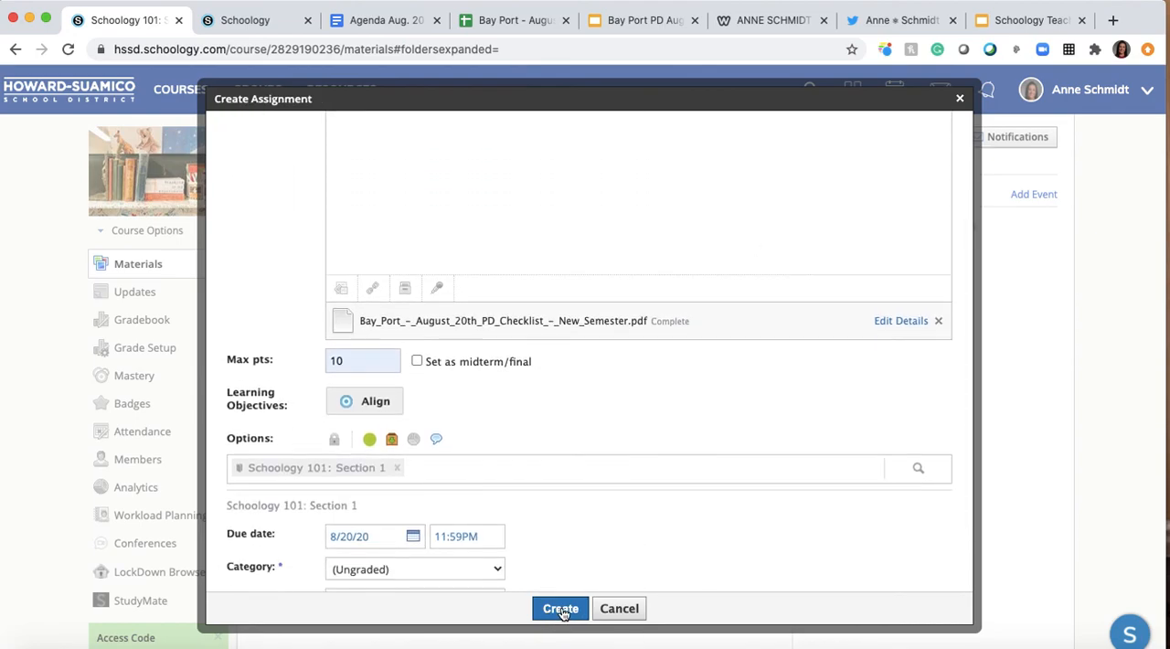
# Create the PD Checklist 2020 assignment and close the calendar popup.
pyautogui.click(559, 608)
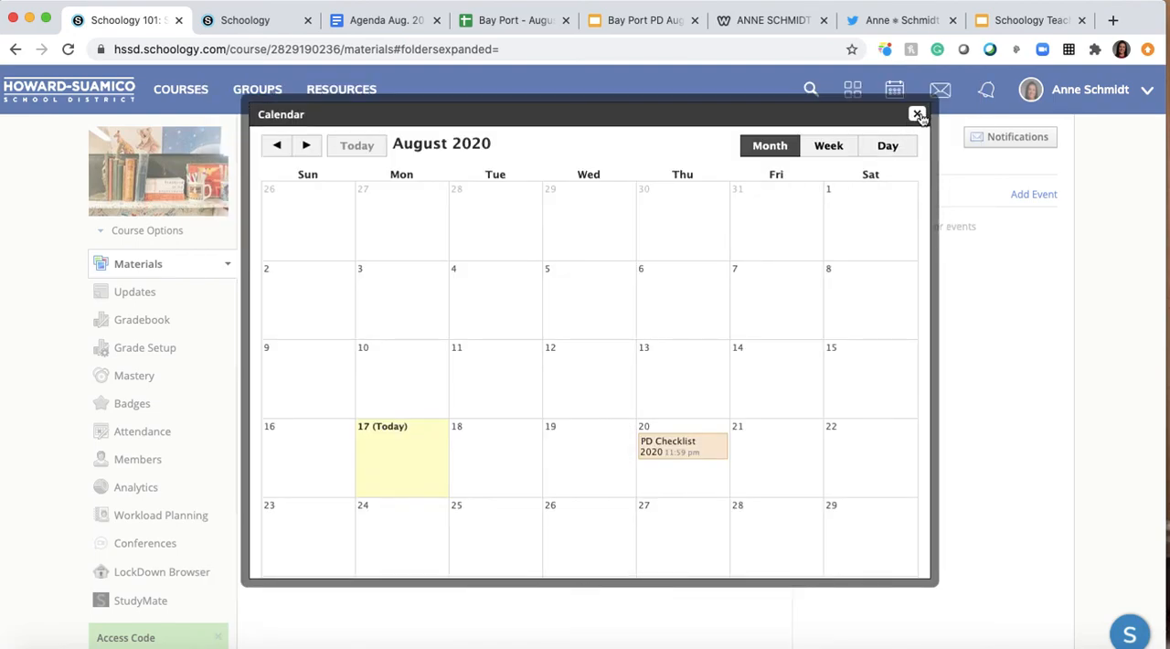
pyautogui.click(918, 114)
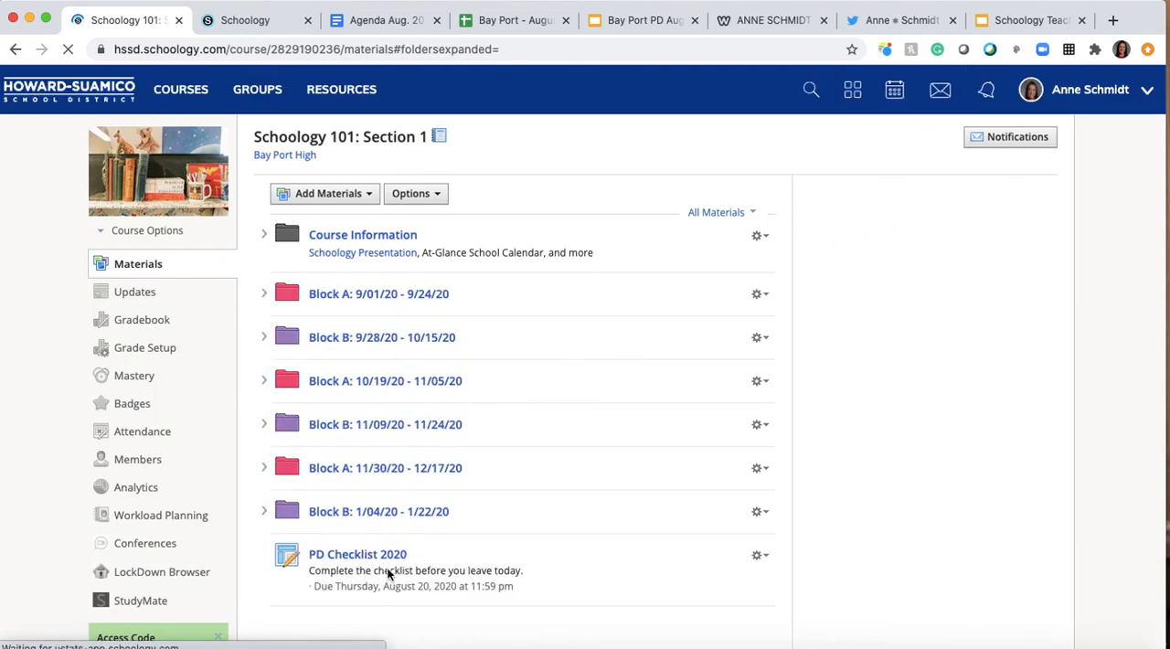
pyautogui.moveTo(757, 557)
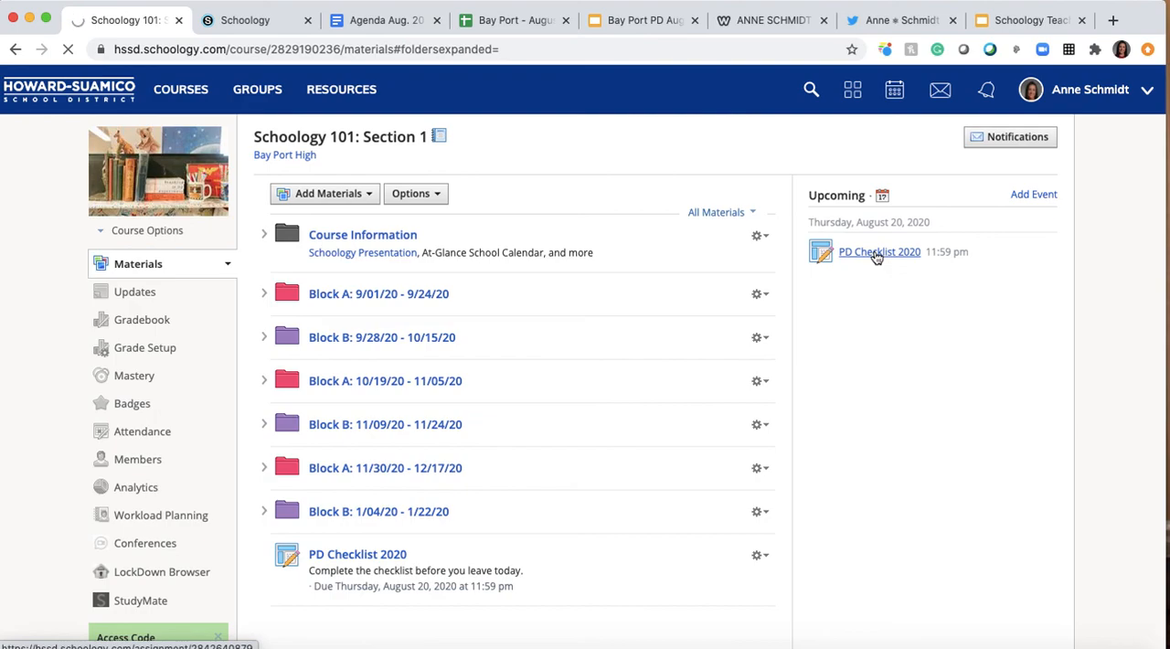
# Open the PD Checklist 2020 assignment page and filter its submissions to Received.
pyautogui.click(878, 251)
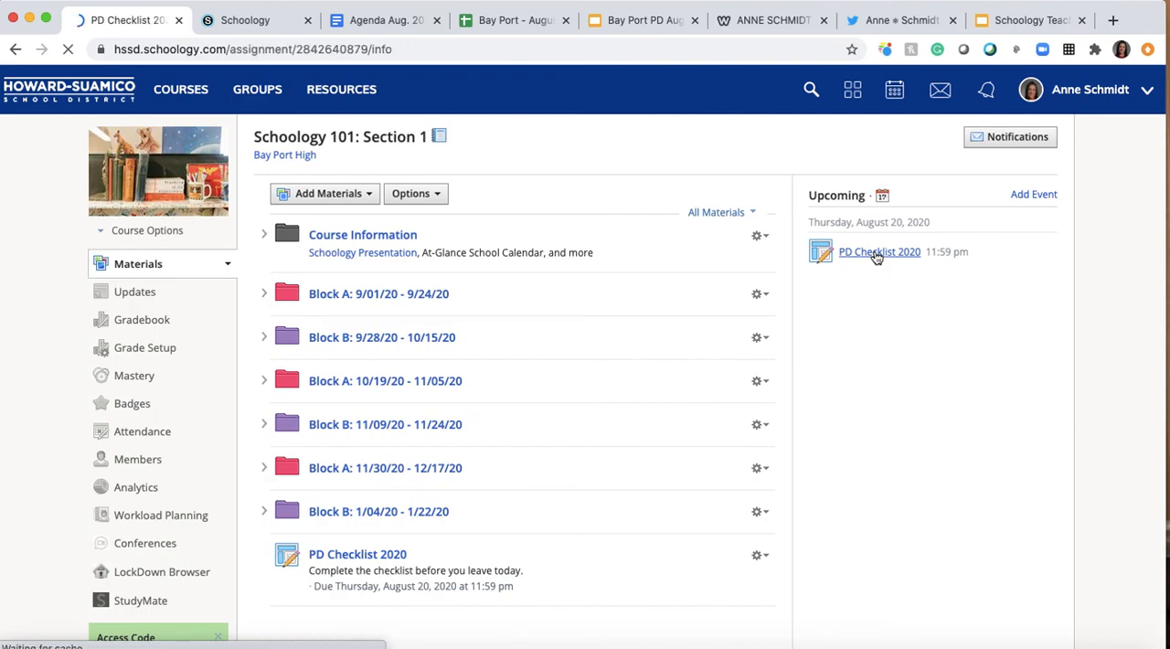
pyautogui.click(879, 251)
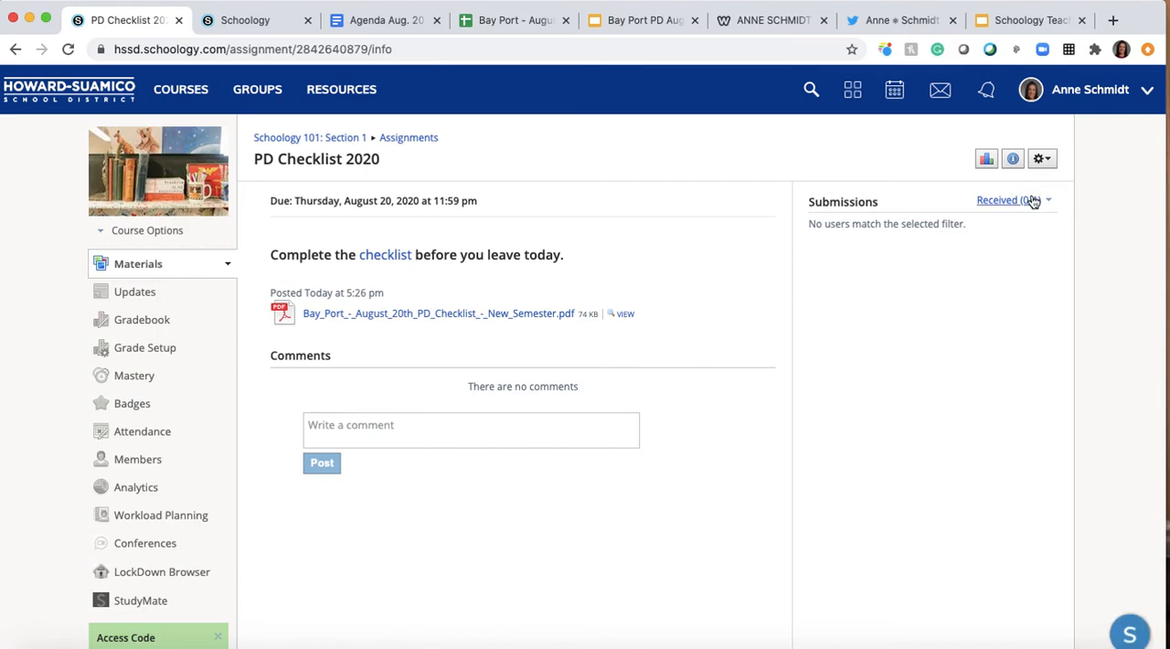
pyautogui.click(1018, 200)
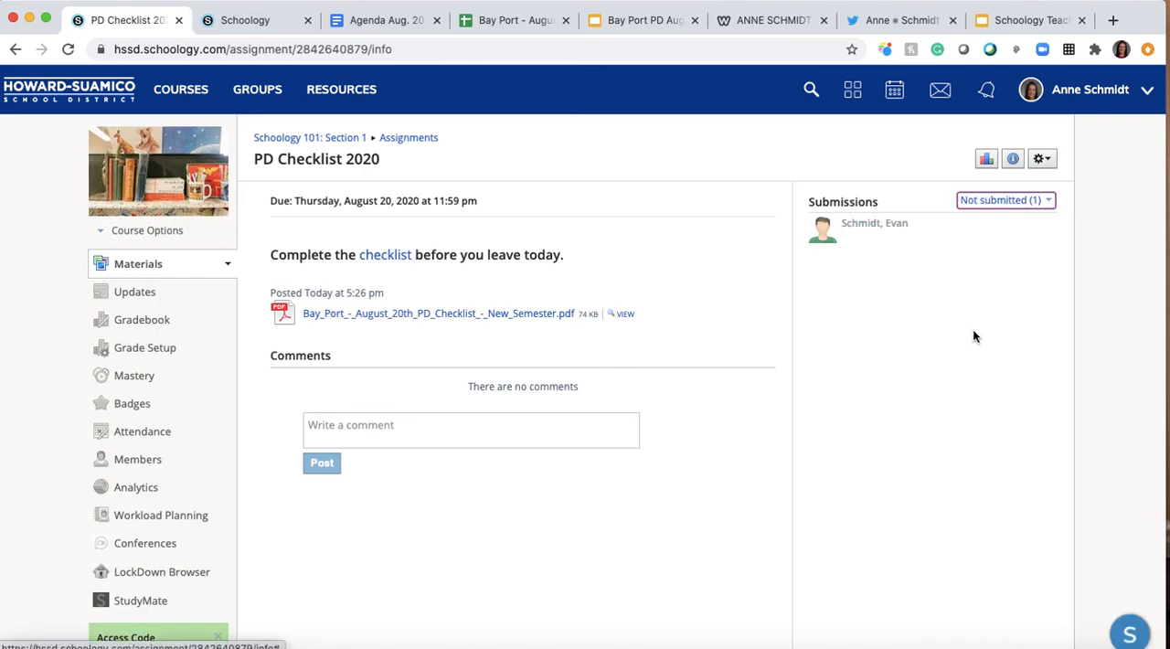
pyautogui.click(1005, 200)
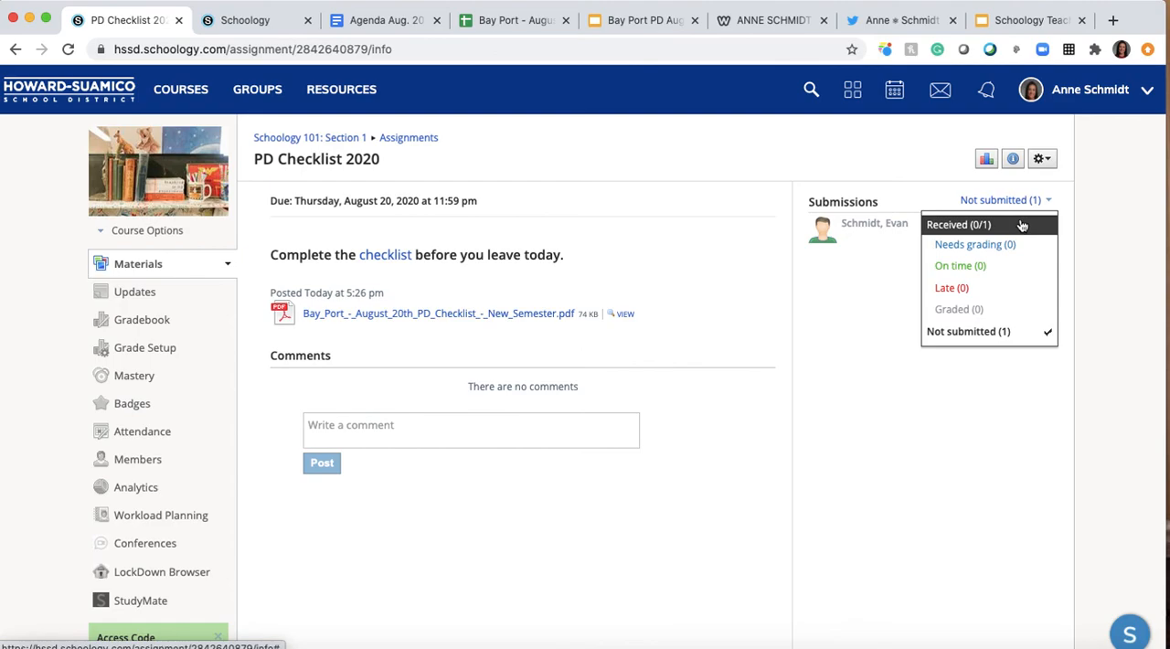
pyautogui.click(962, 224)
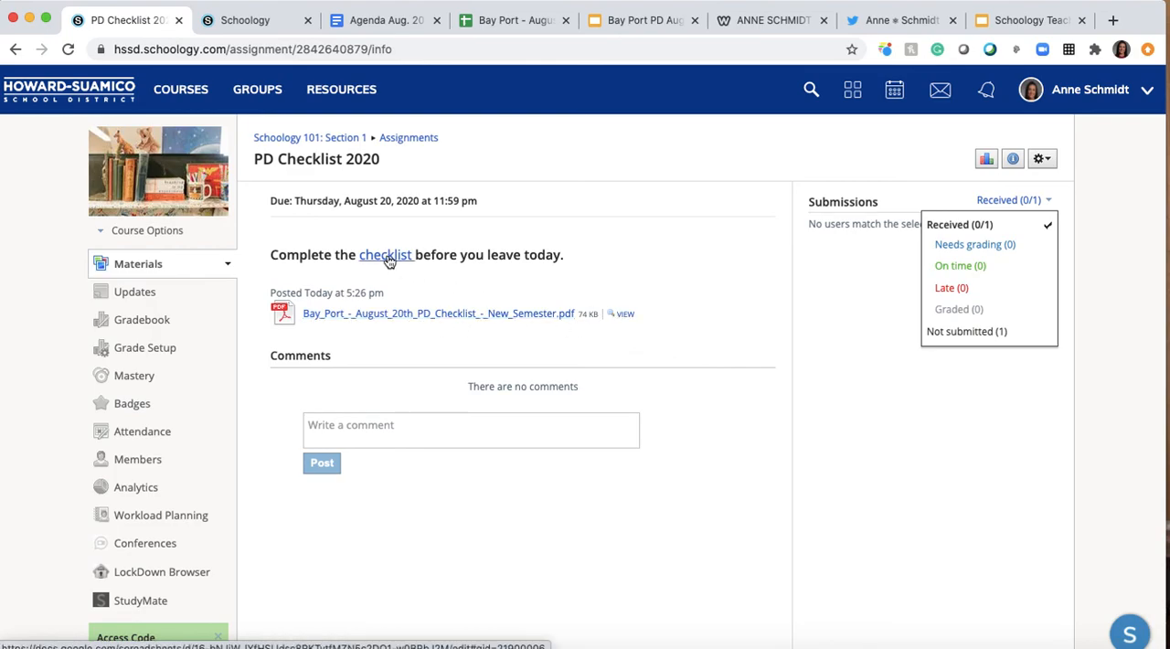
pyautogui.moveTo(988, 160)
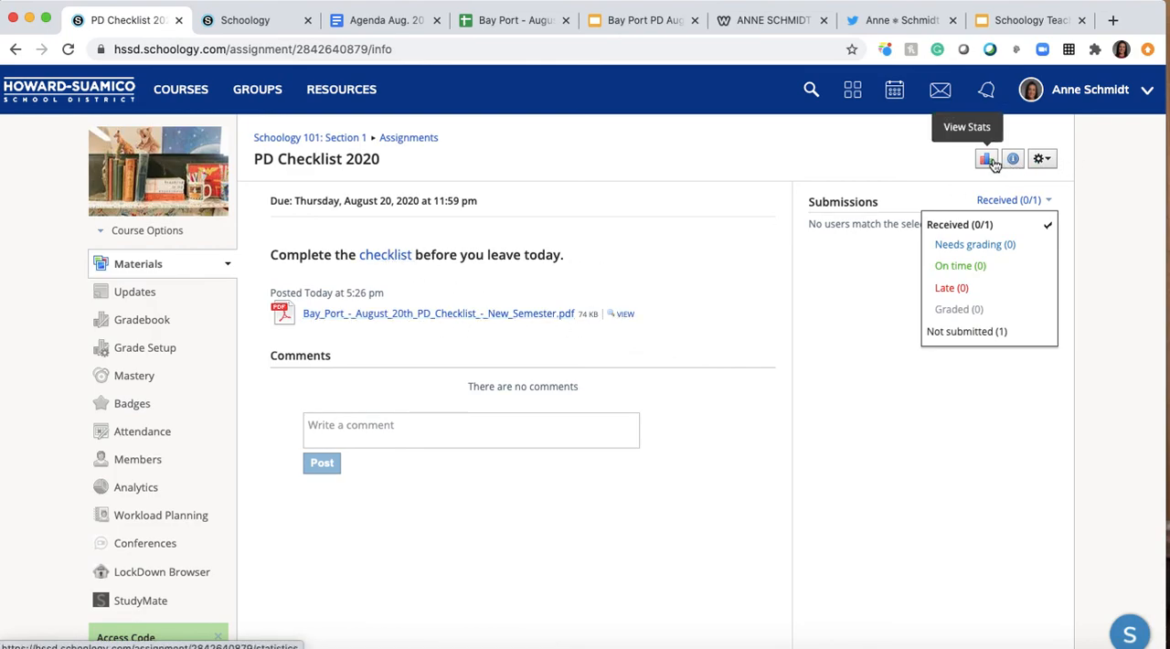
pyautogui.moveTo(1009, 158)
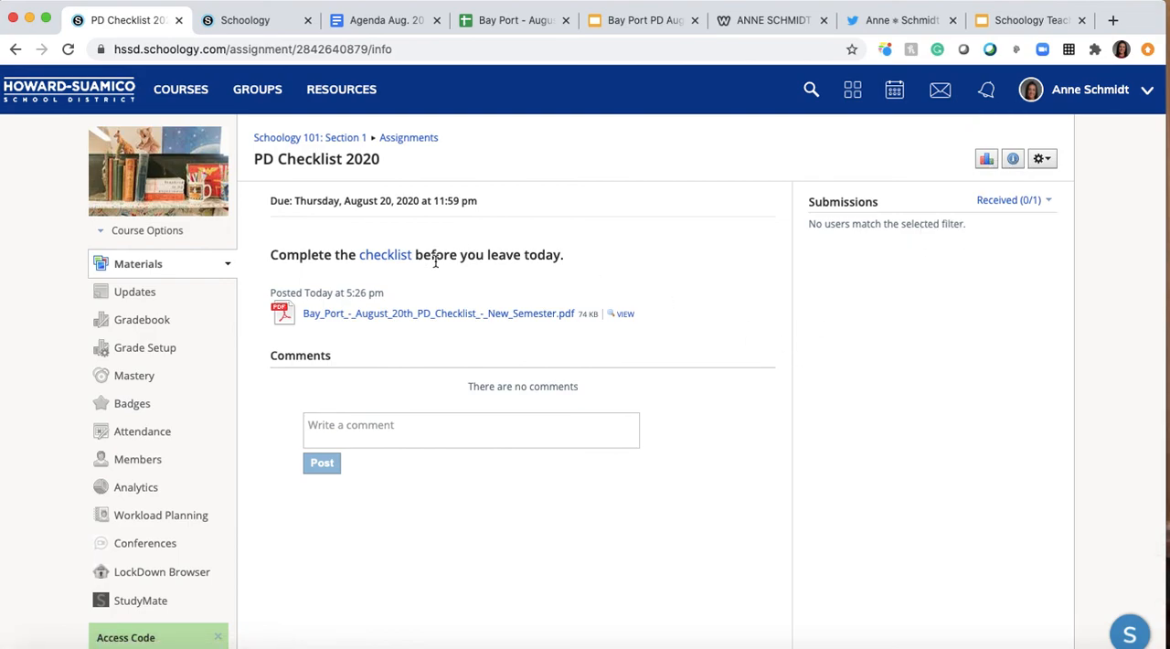
pyautogui.moveTo(845, 224)
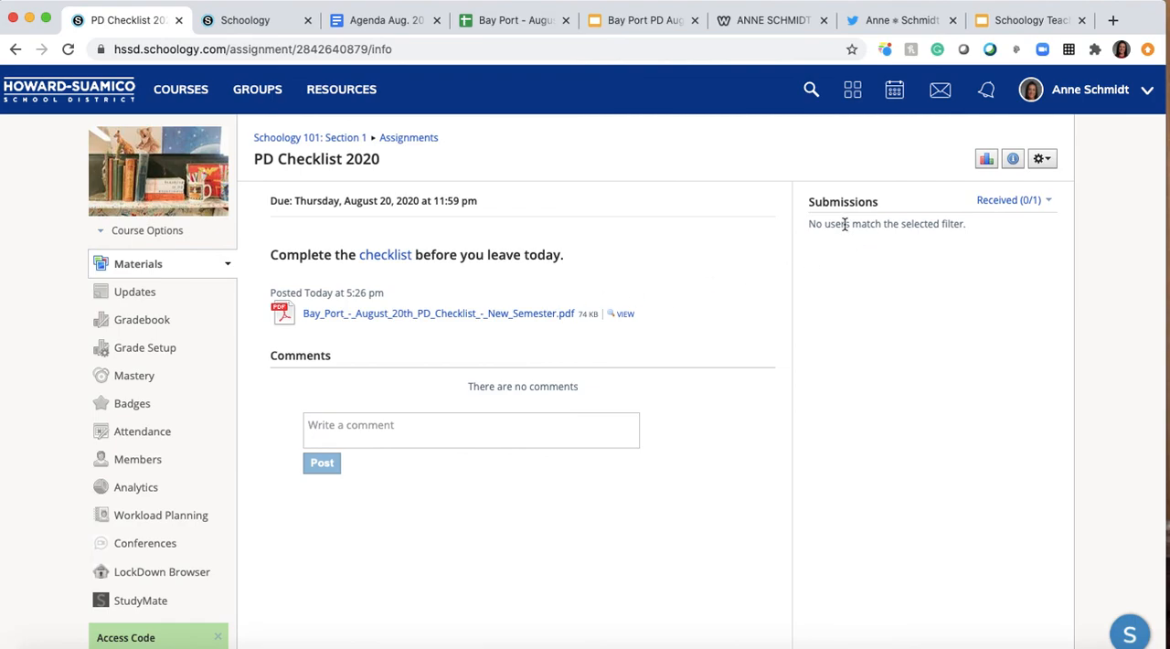
pyautogui.moveTo(839, 229)
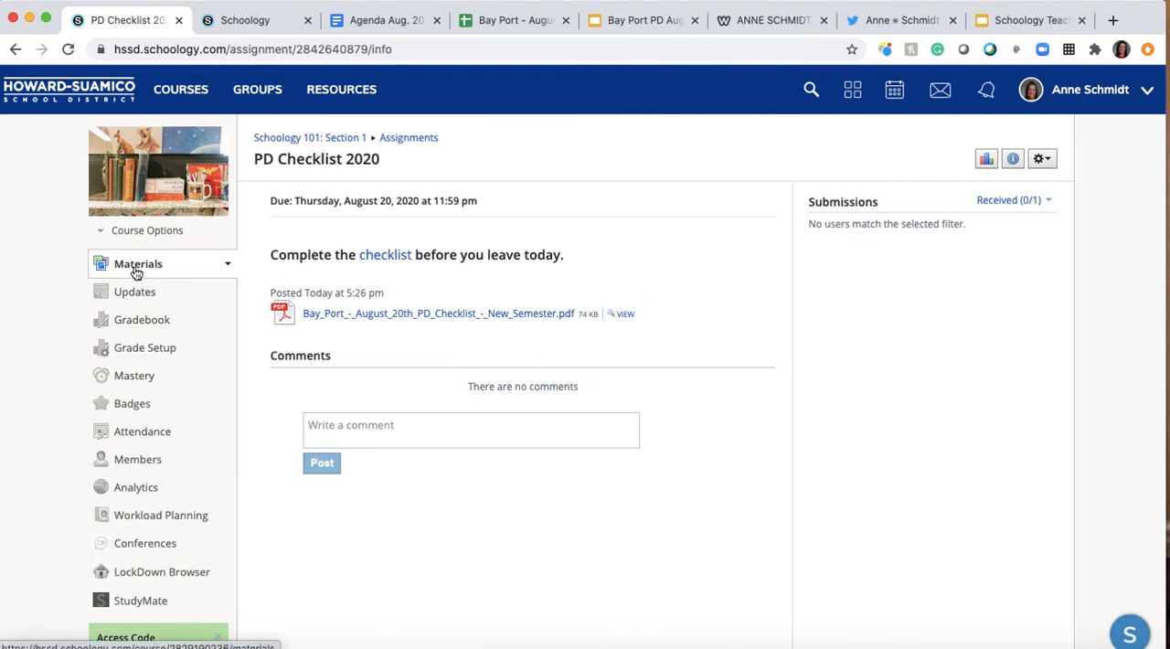
# Browse Materials into Block A > Unit of Study > Week 1 > 9/1/20 Learning Activities folder.
pyautogui.click(137, 263)
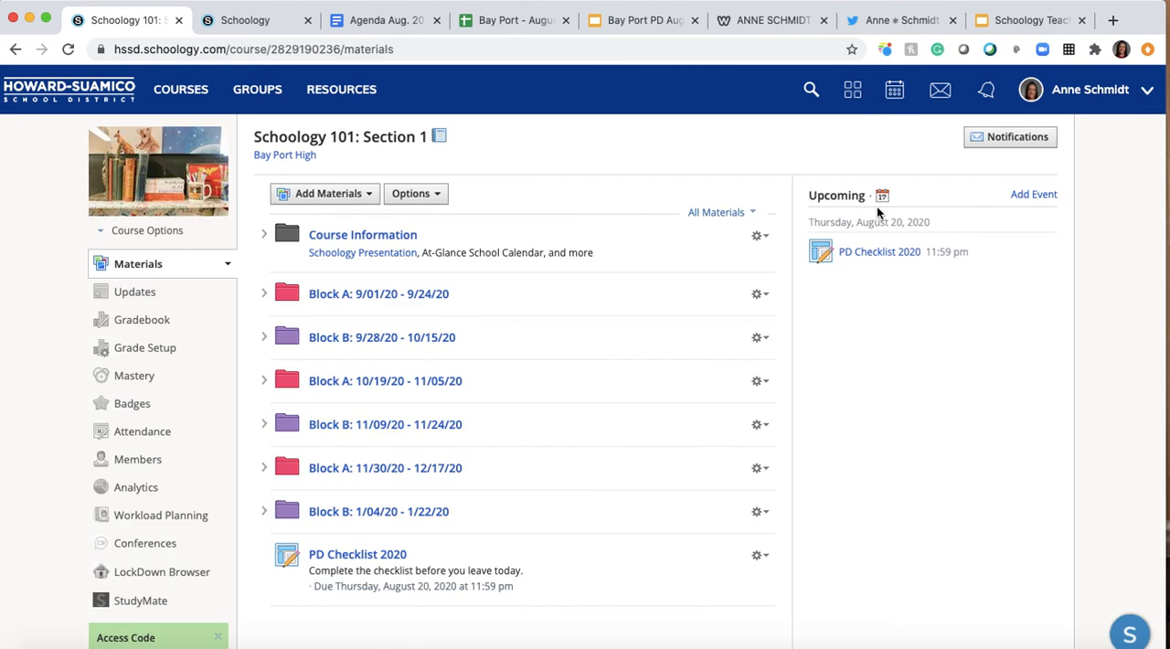
pyautogui.moveTo(885, 254)
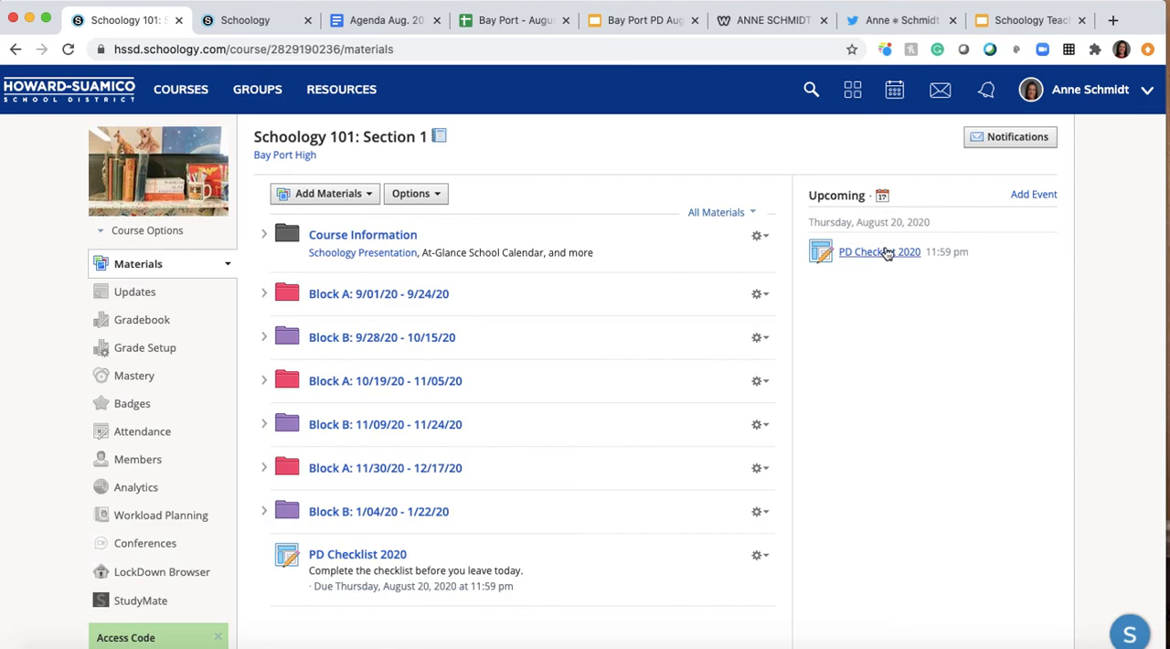
pyautogui.moveTo(421, 426)
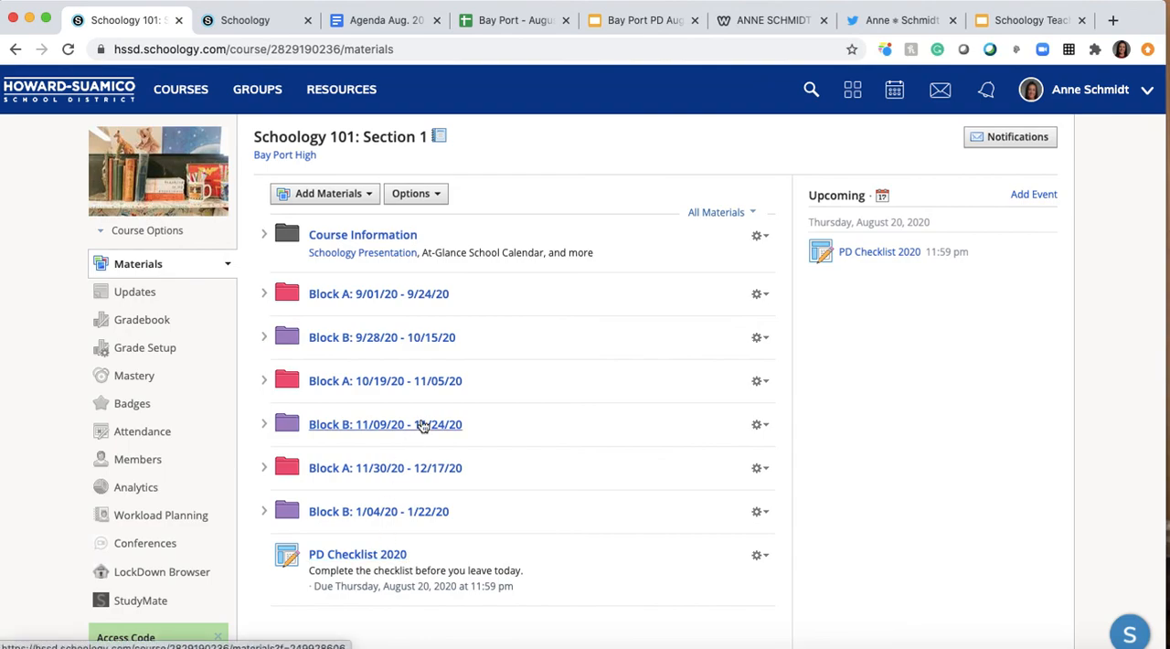
pyautogui.moveTo(135, 295)
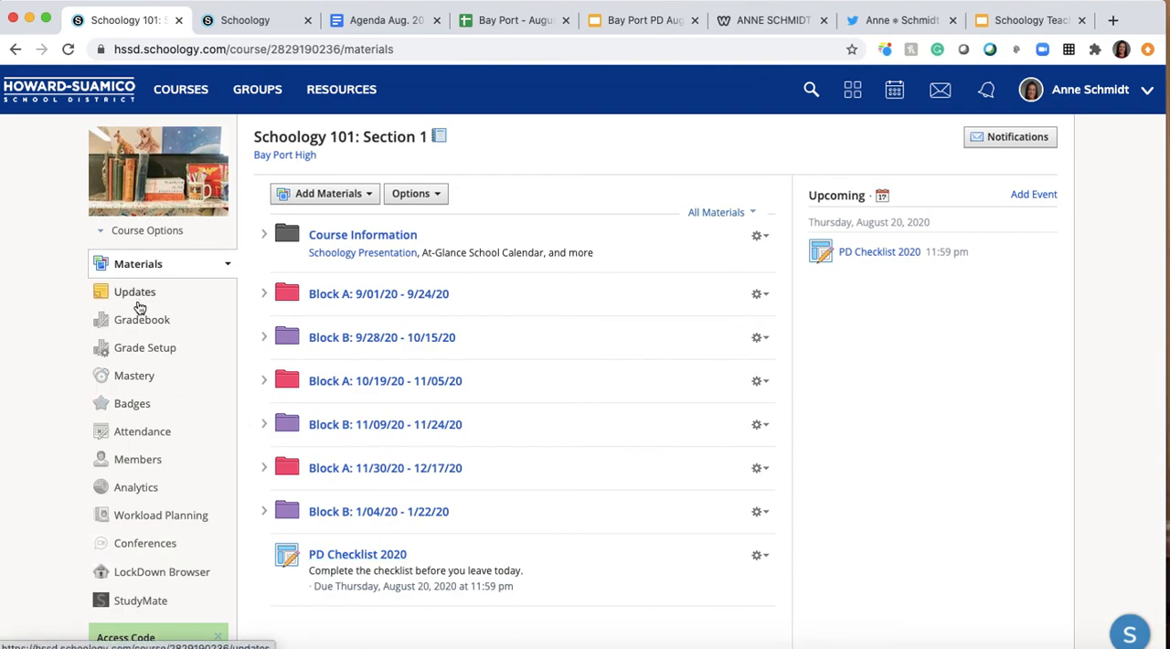
pyautogui.click(267, 294)
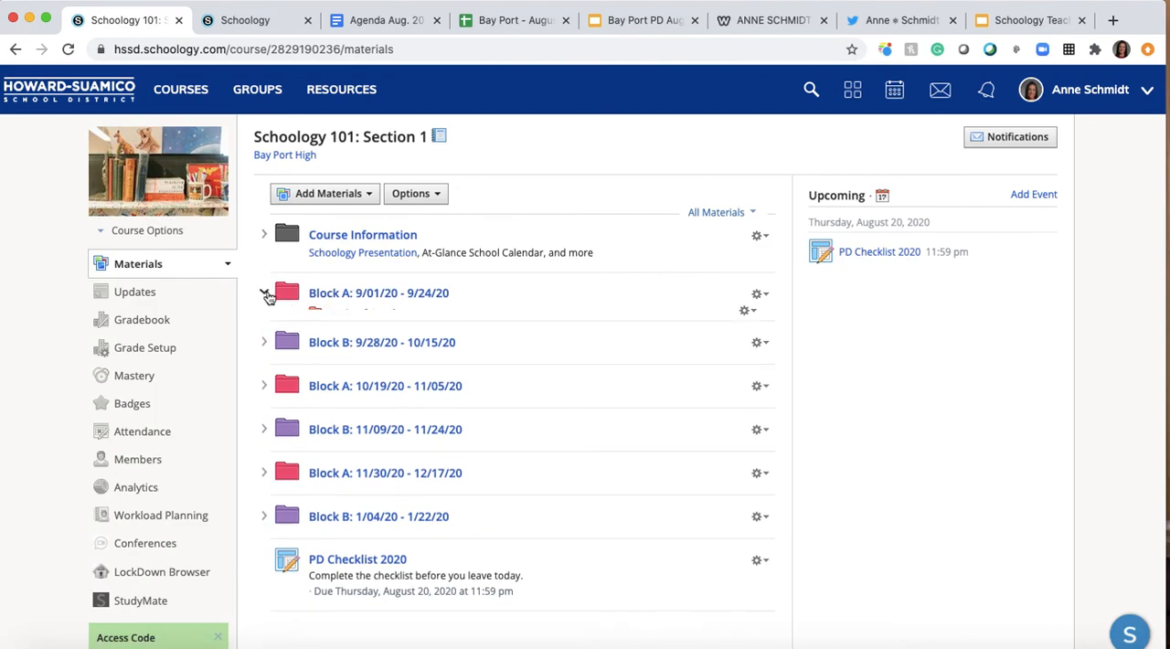
pyautogui.click(268, 293)
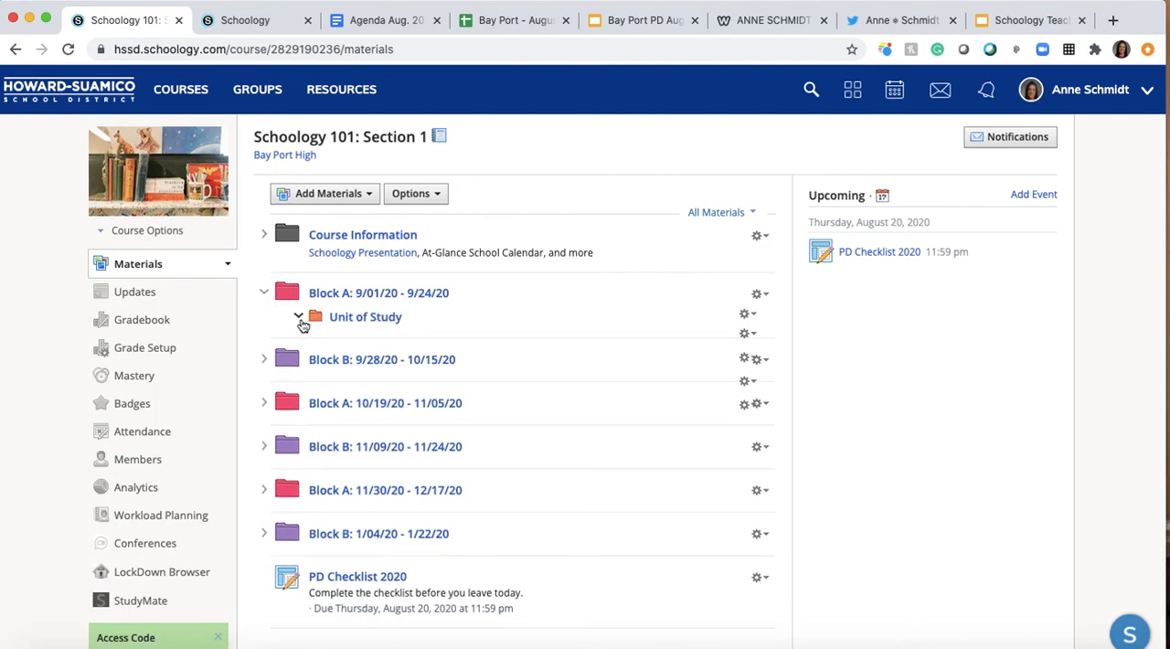
pyautogui.click(297, 316)
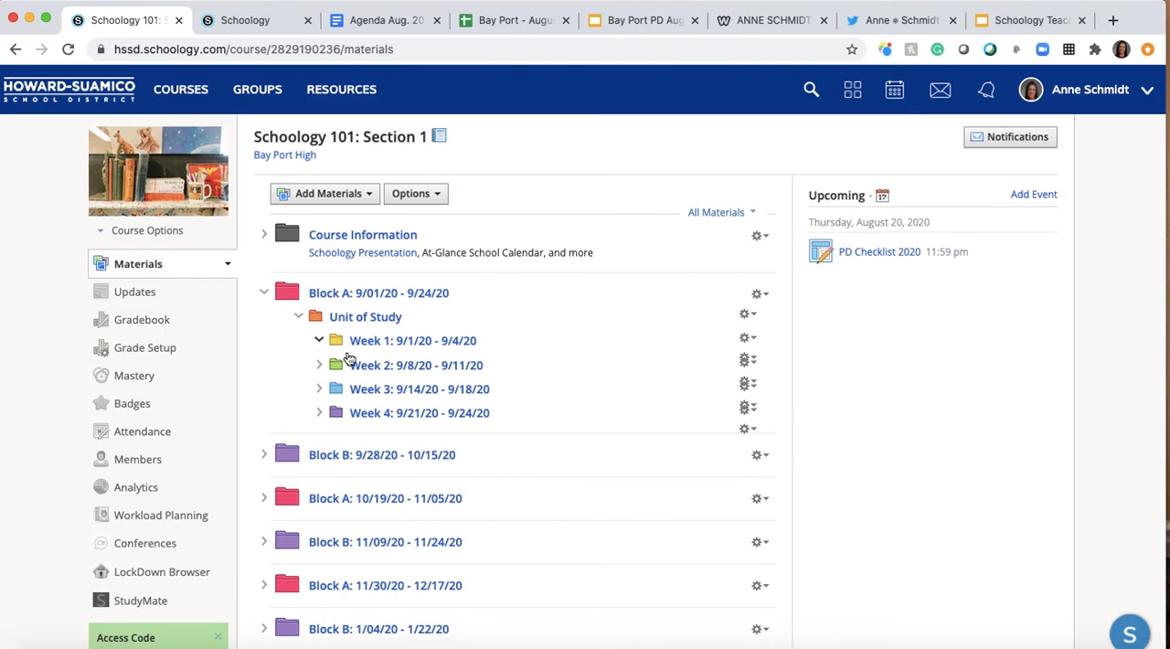
pyautogui.click(318, 340)
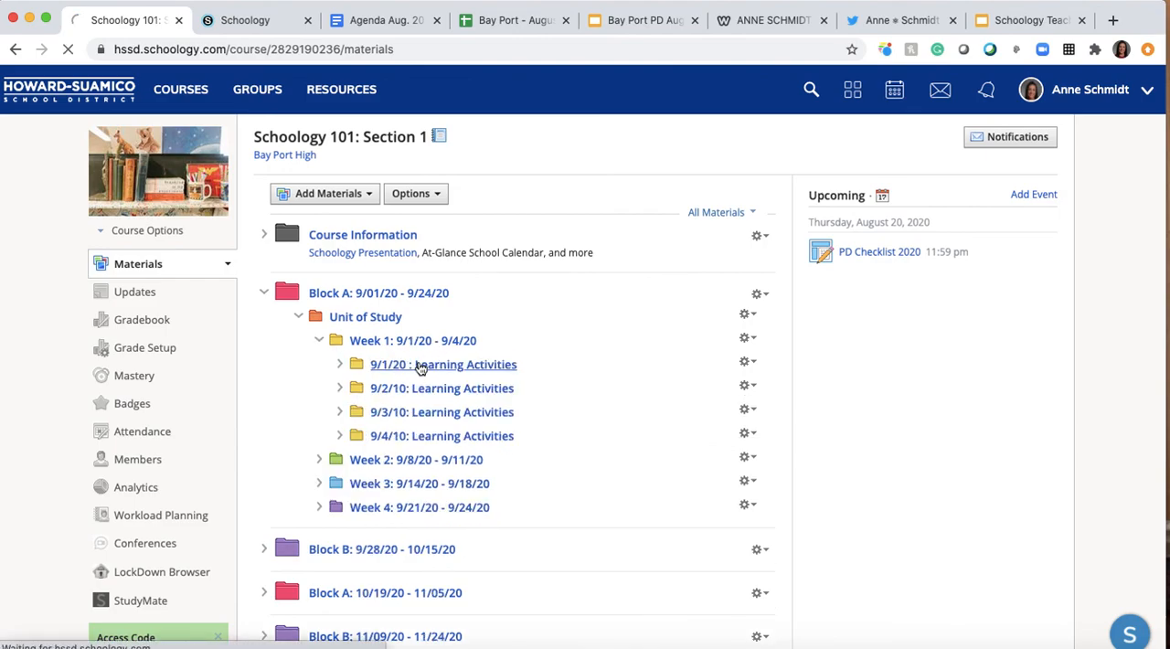
pyautogui.click(441, 364)
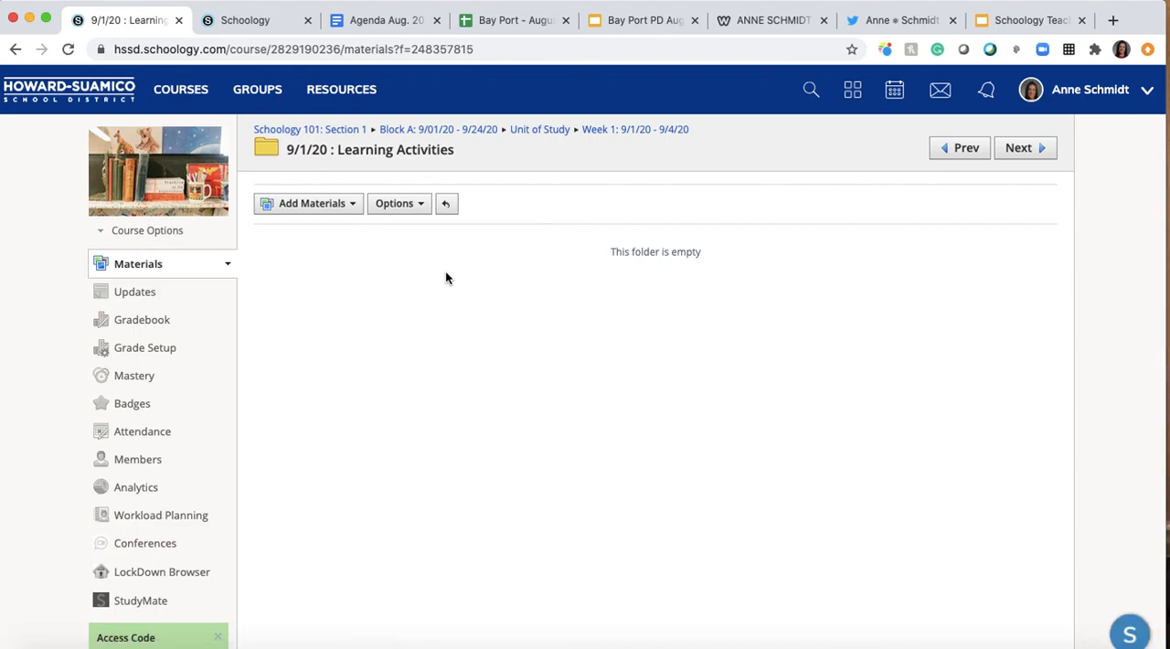
pyautogui.moveTo(244, 264)
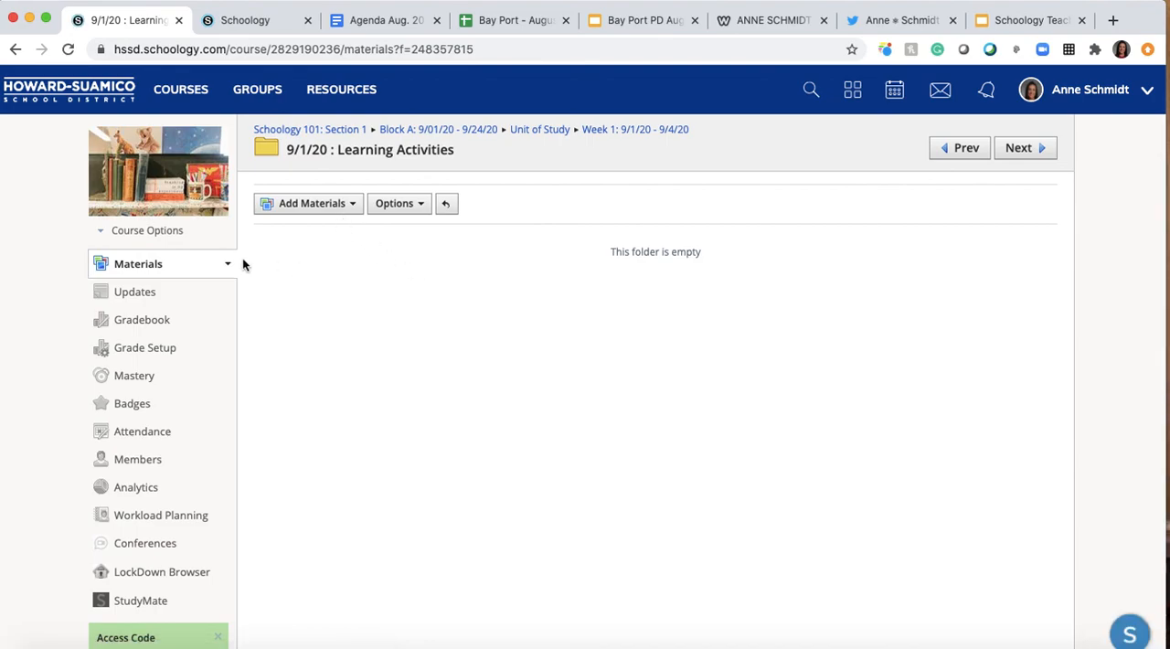
pyautogui.moveTo(549, 146)
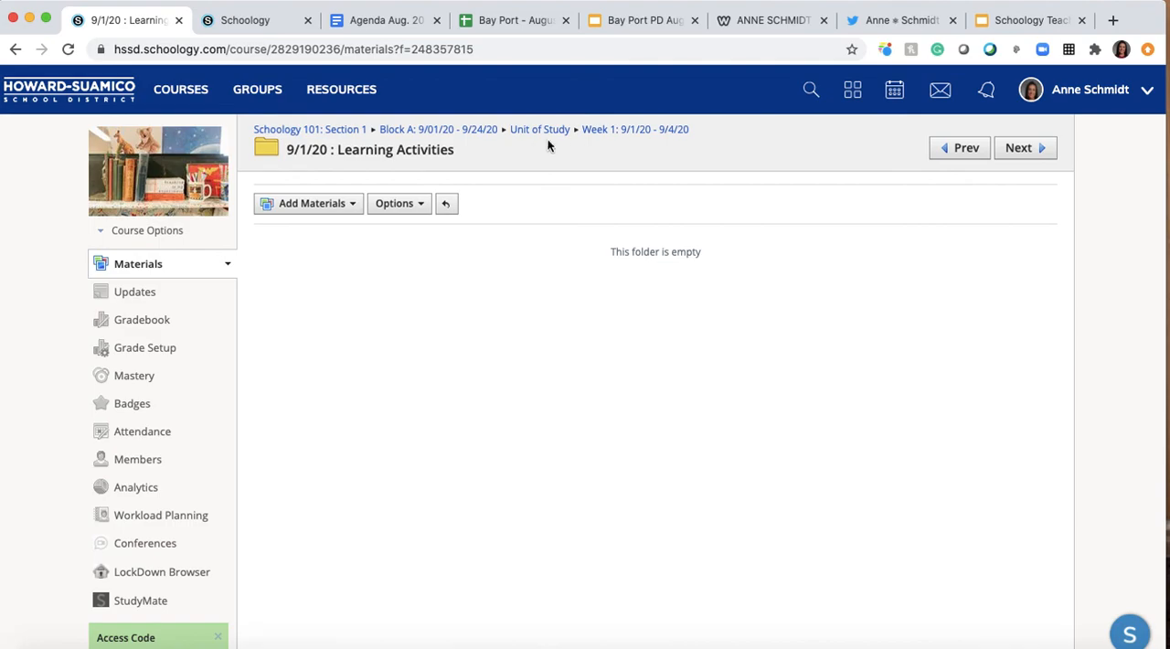
# Return to the Schoology 101: Section 1 main materials page via the breadcrumb.
pyautogui.click(309, 128)
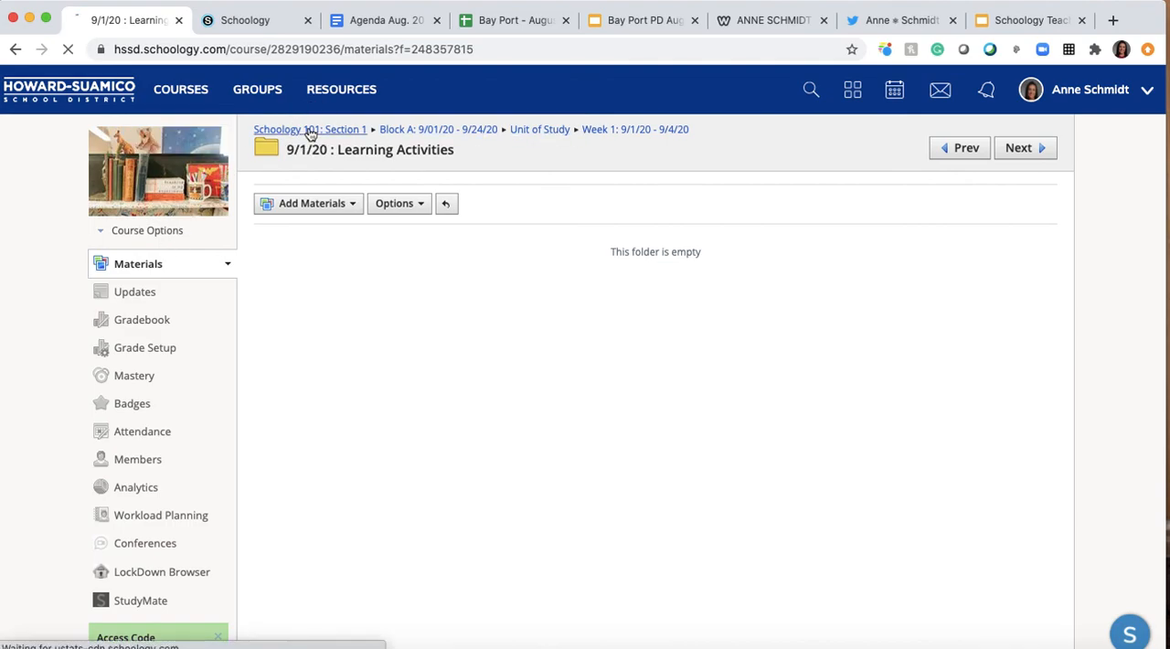
pyautogui.click(311, 129)
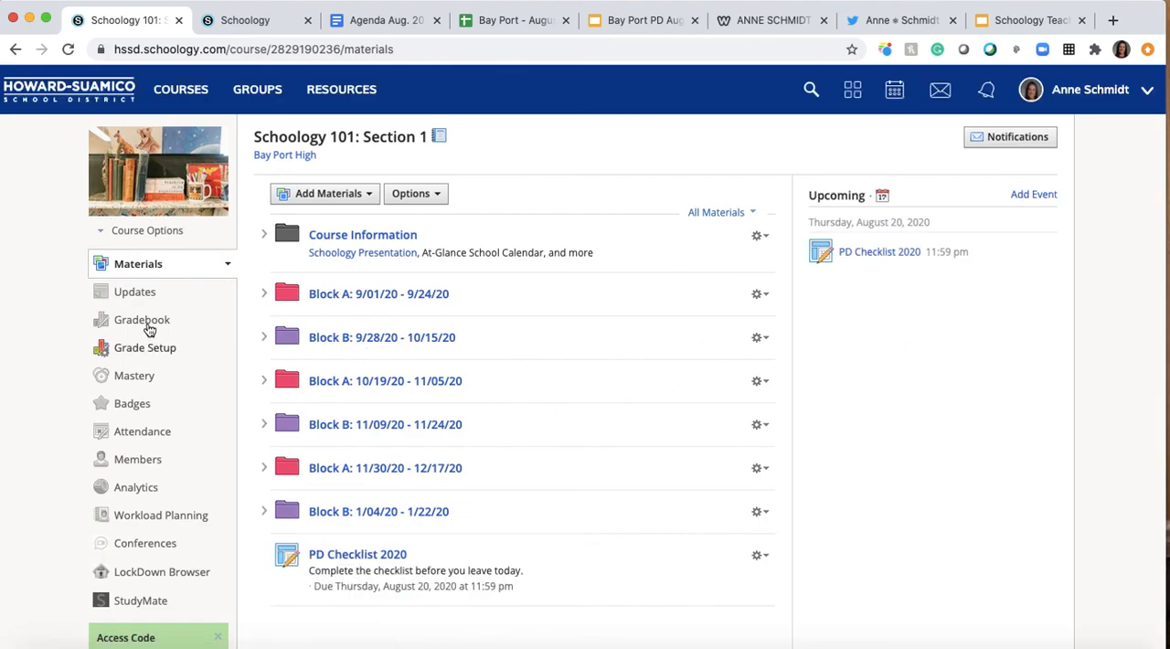
# Review the empty Gradebook and Grade Setup pages, then reopen the PD Checklist 2020 assignment.
pyautogui.click(142, 319)
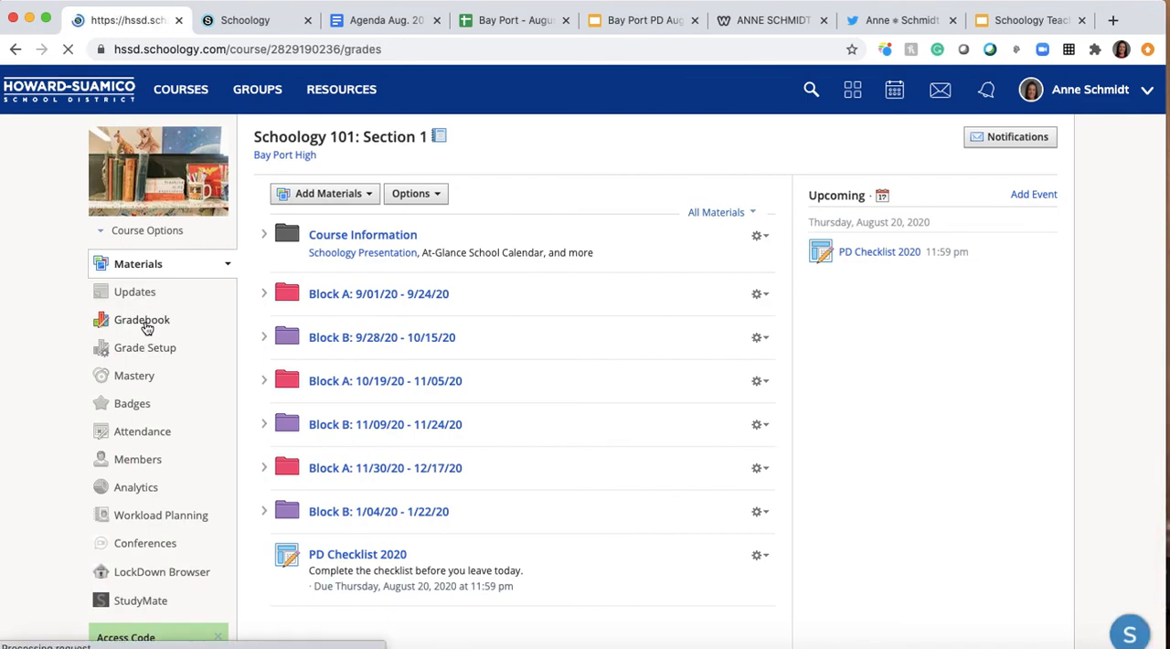
pyautogui.click(141, 319)
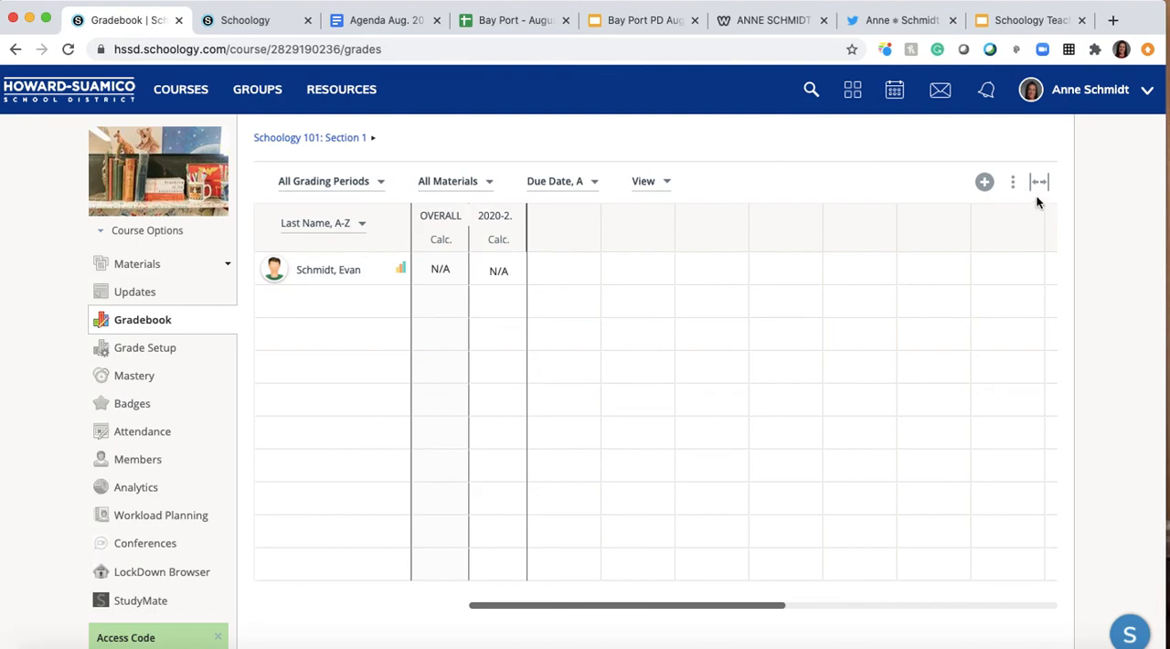
pyautogui.click(144, 348)
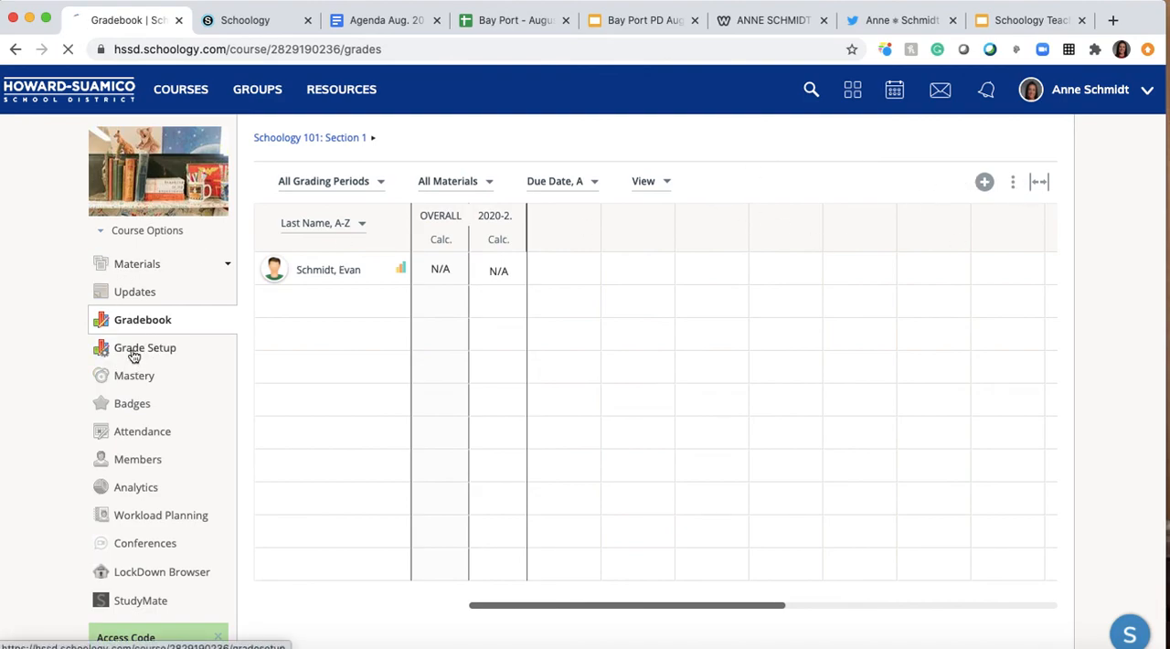
pyautogui.click(144, 348)
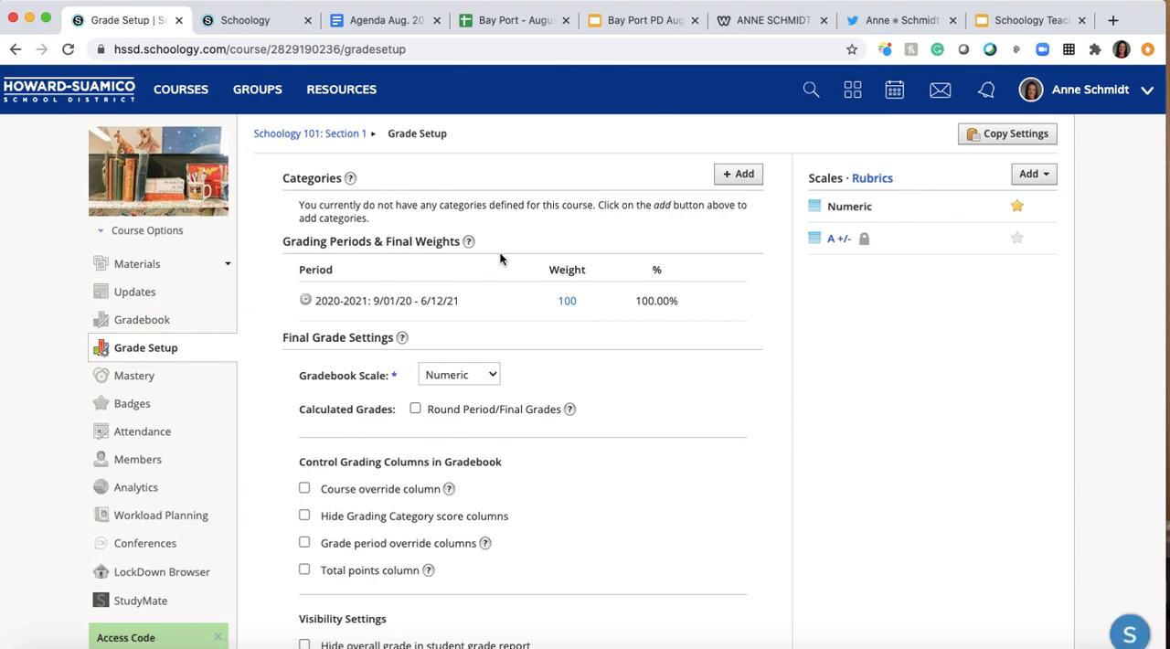
pyautogui.moveTo(509, 323)
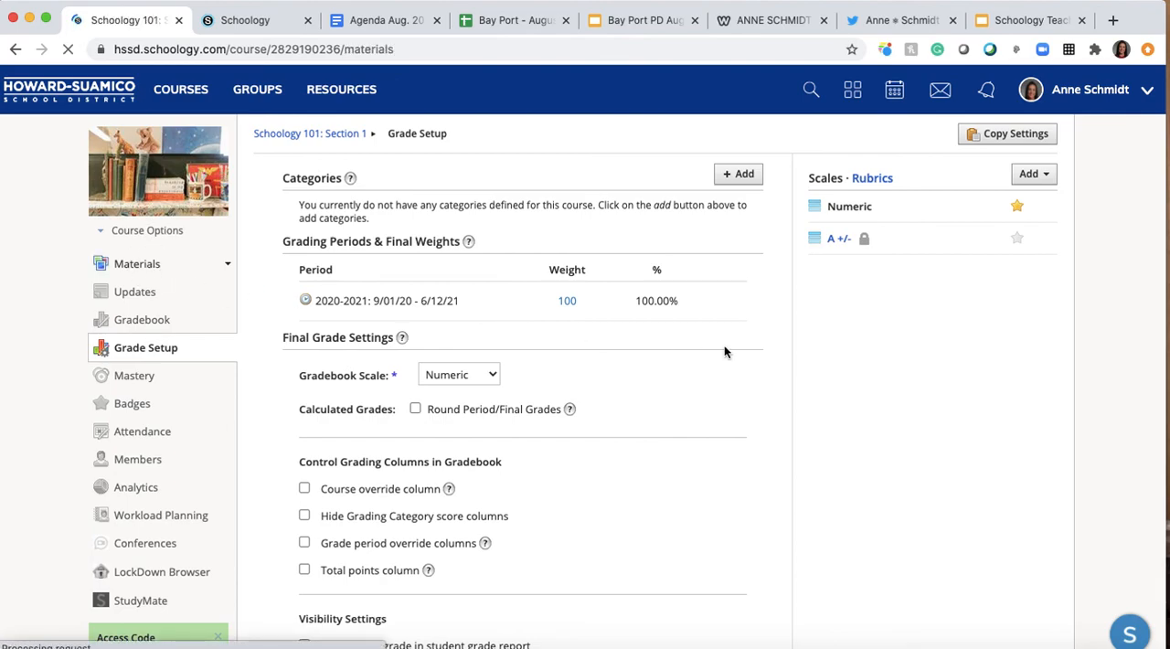
pyautogui.click(137, 263)
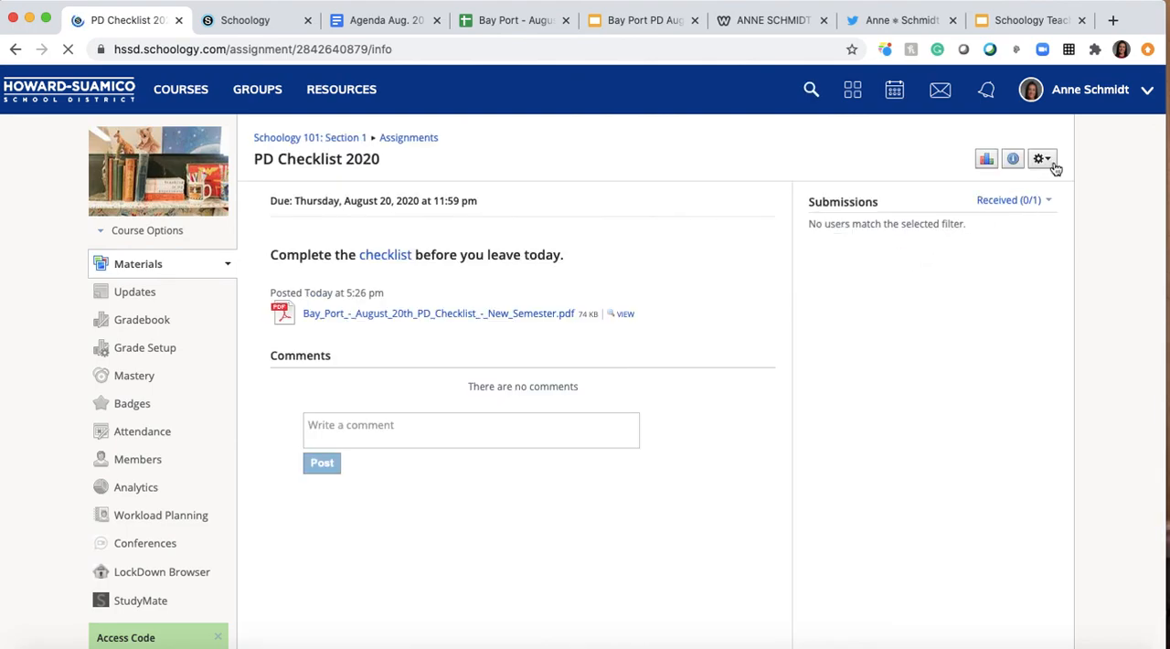
# Edit the PD Checklist 2020 assignment to be worth 5 points and save the changes.
pyautogui.click(1041, 158)
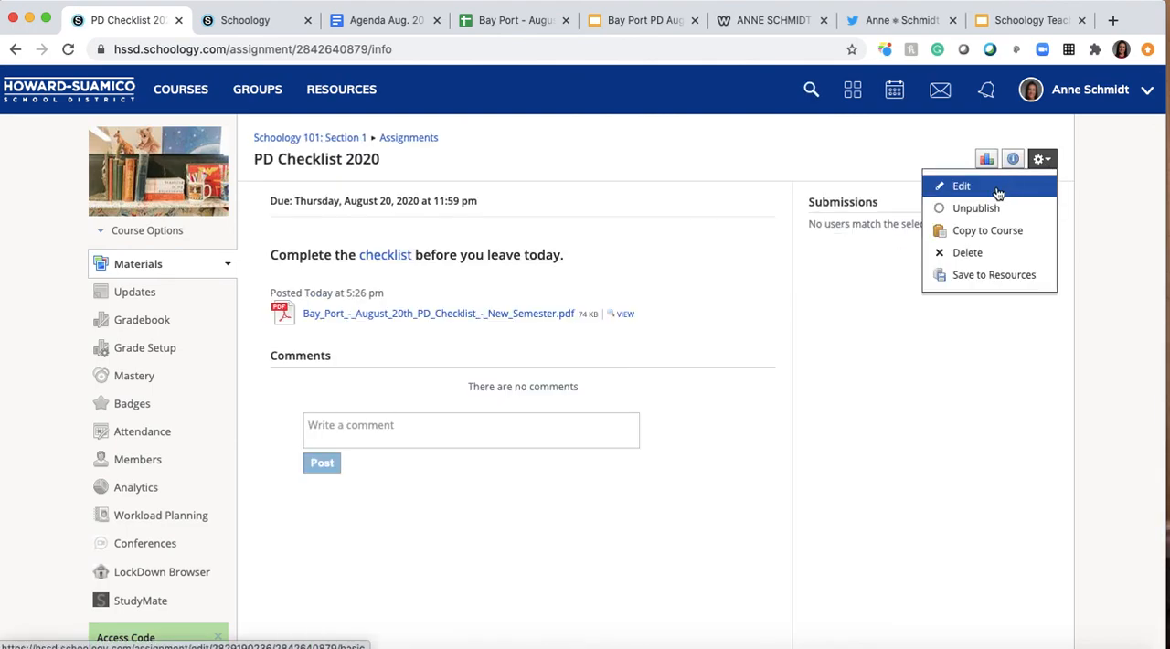
pyautogui.moveTo(996, 226)
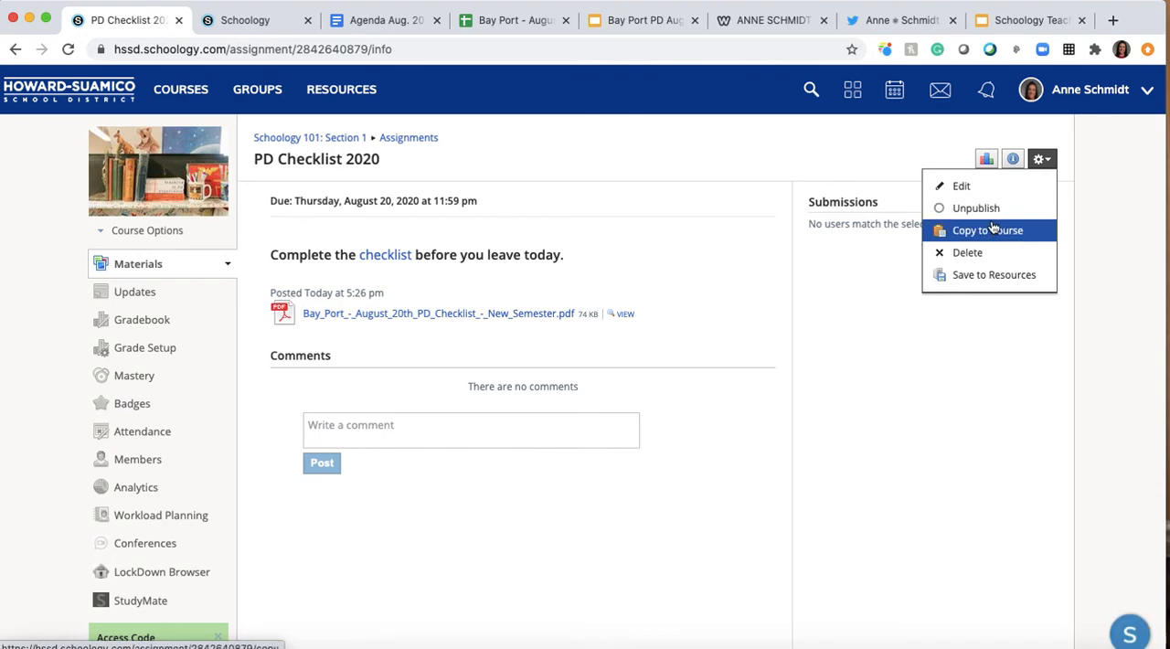
pyautogui.click(989, 229)
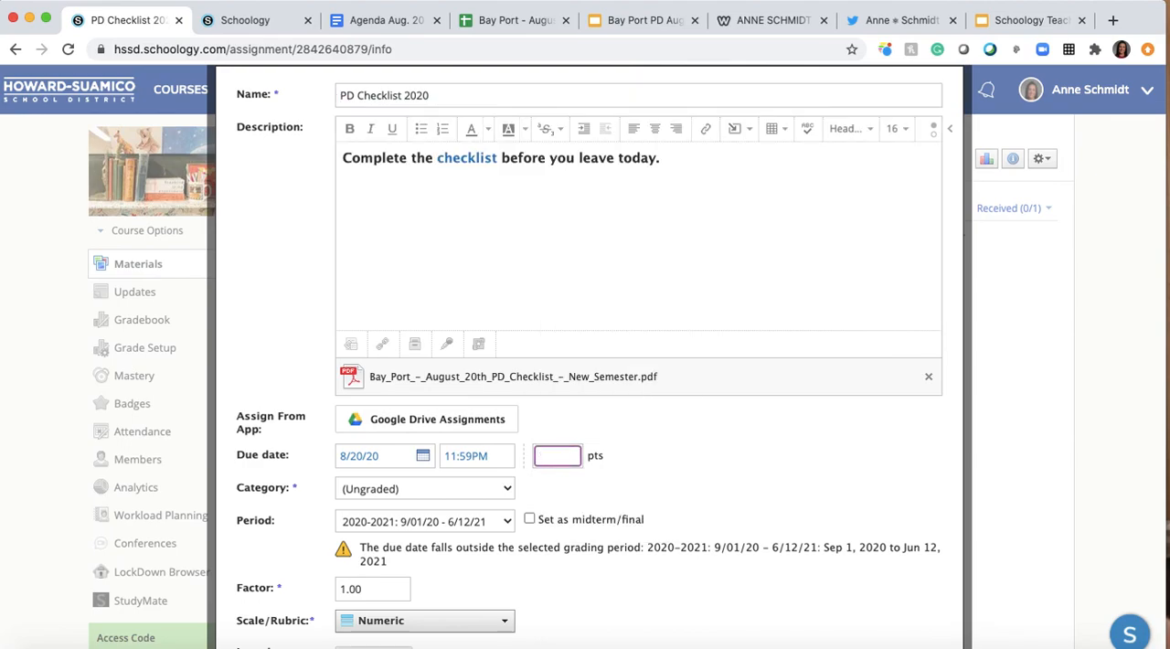
pyautogui.write('5')
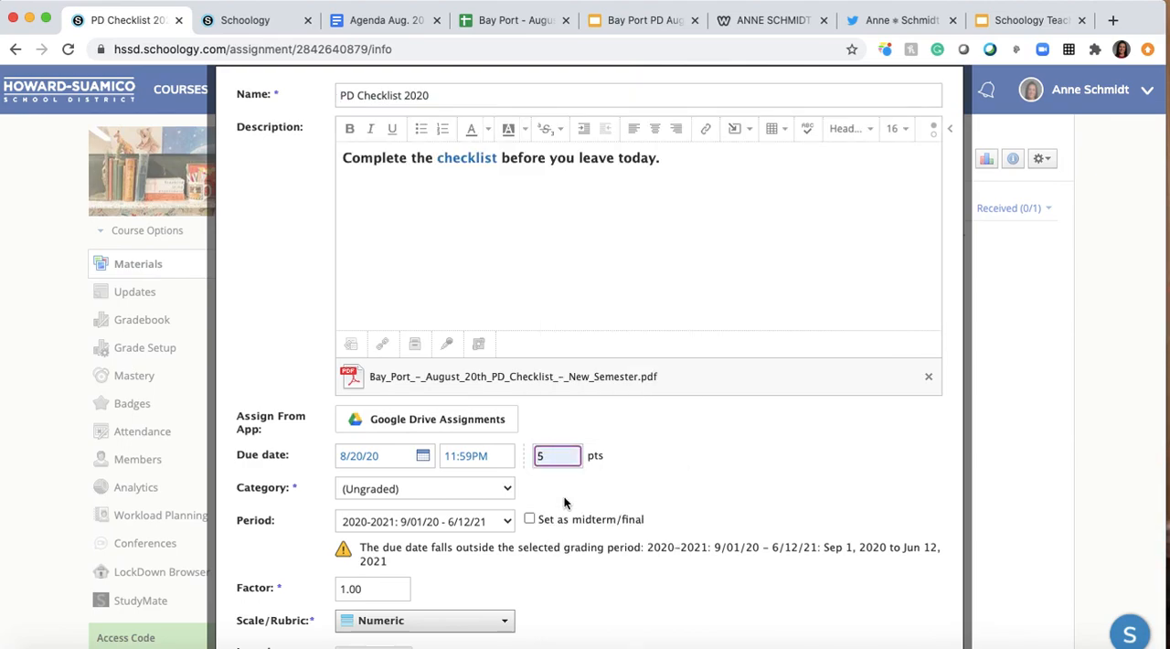
pyautogui.scroll(-3)
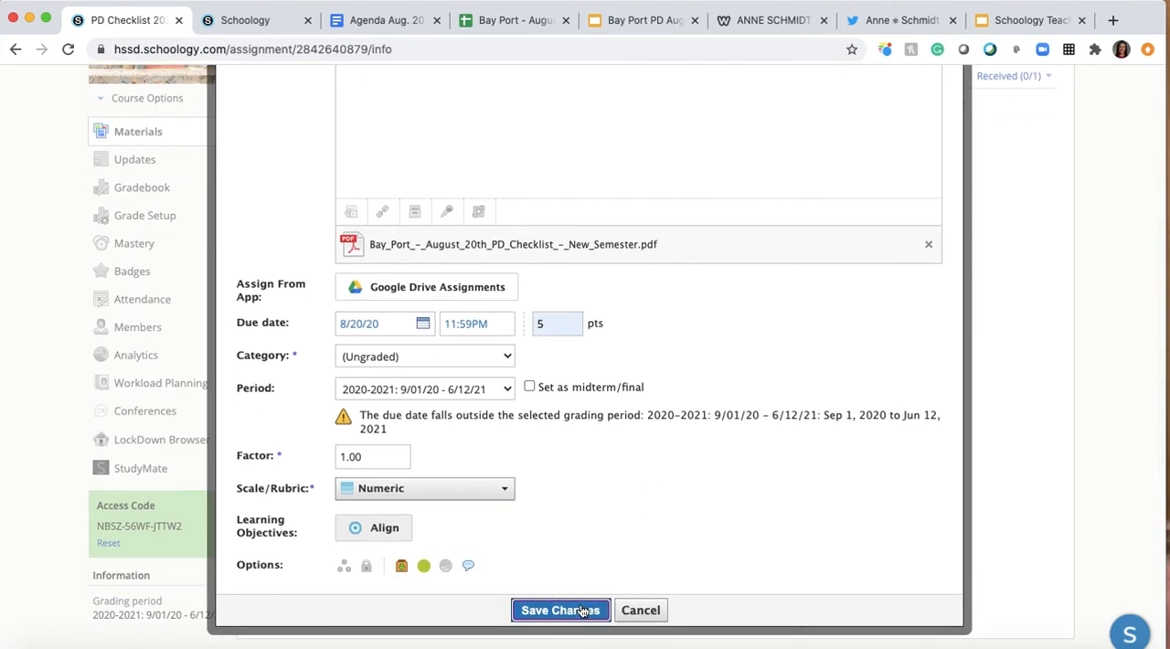
pyautogui.click(560, 610)
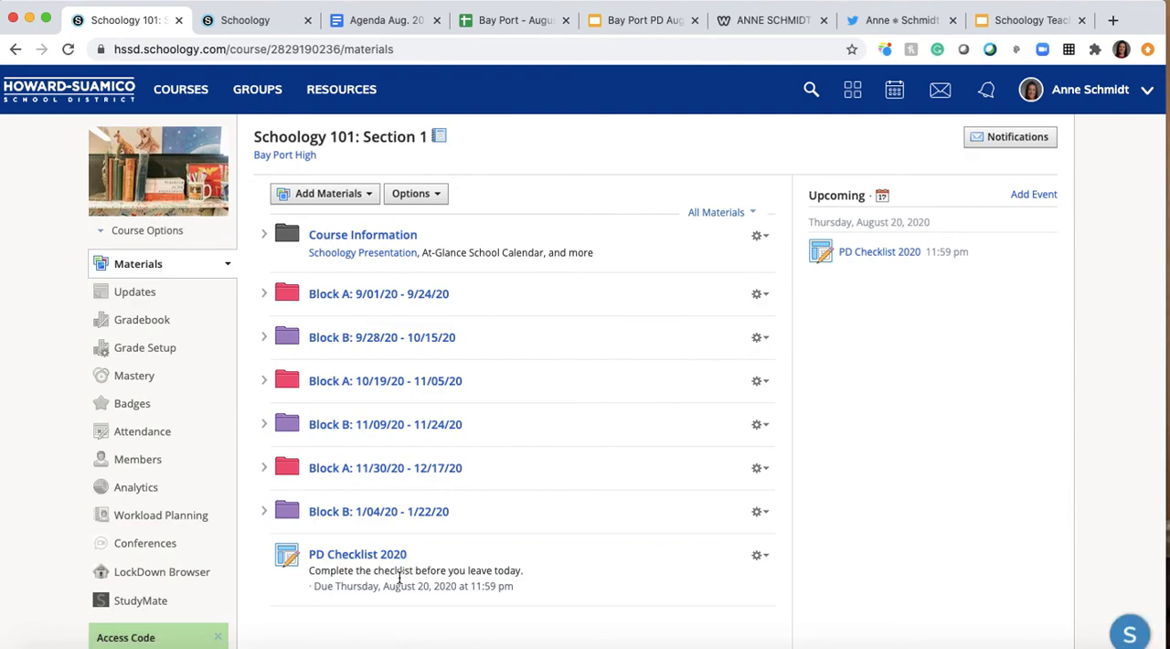
pyautogui.moveTo(978, 517)
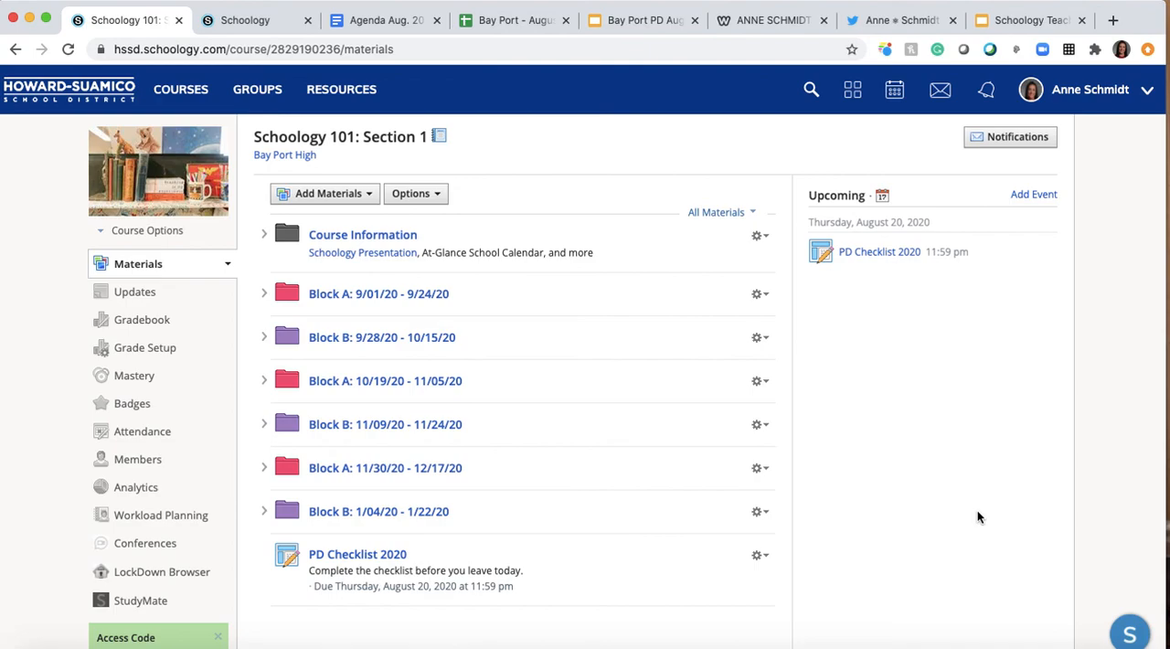